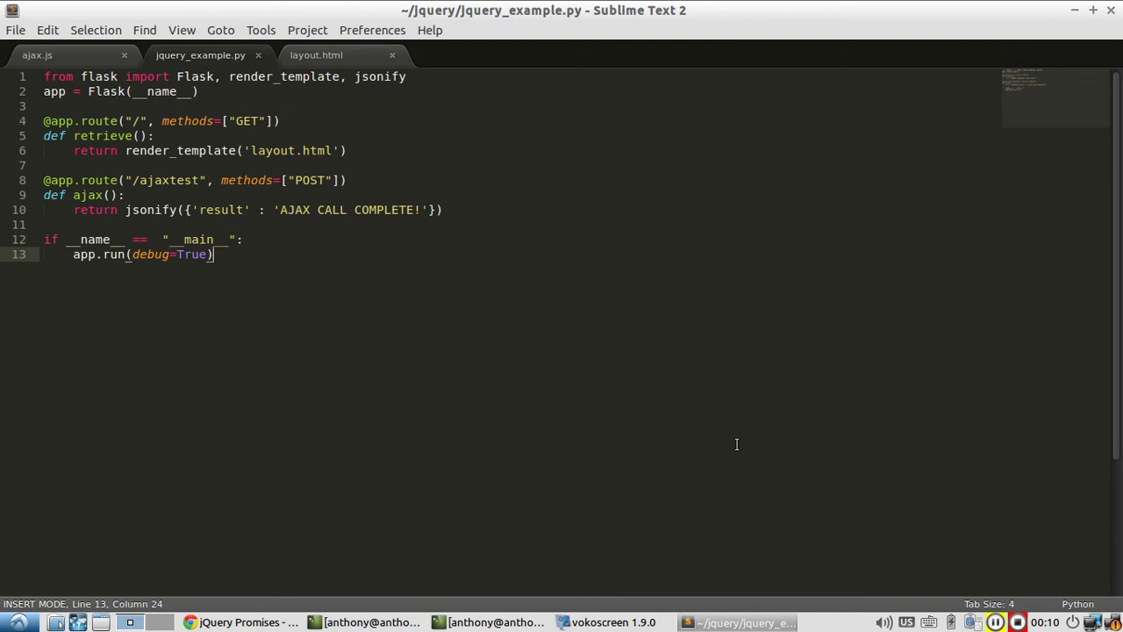
pyautogui.moveTo(442, 274)
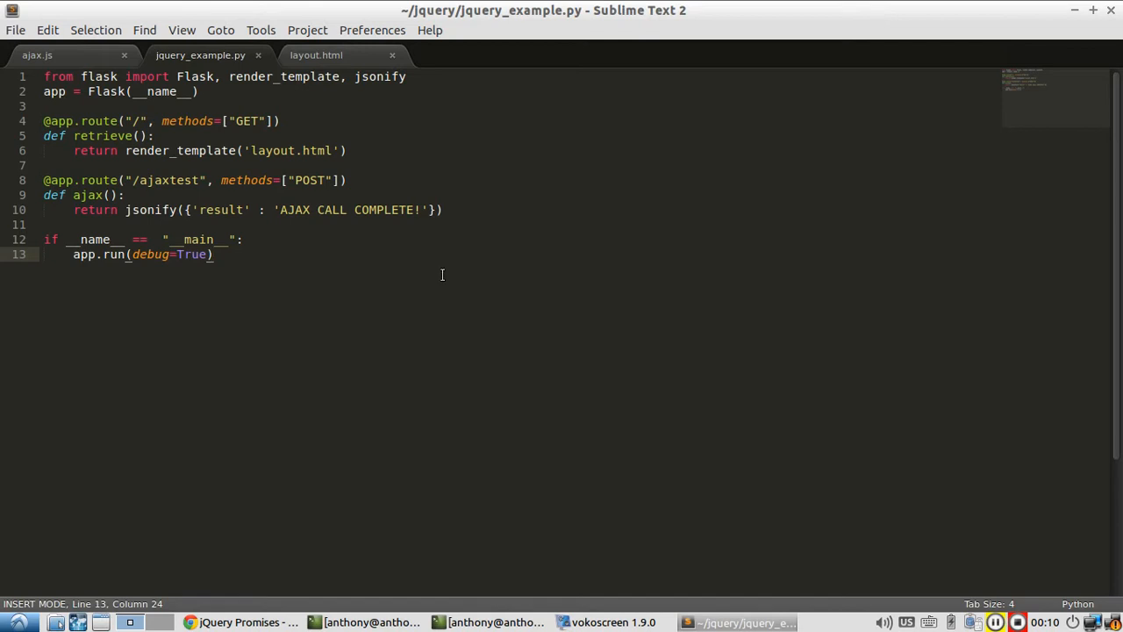
# Step: In ajax.js, add an empty $.when() call below the promised.fail block
pyautogui.click(37, 54)
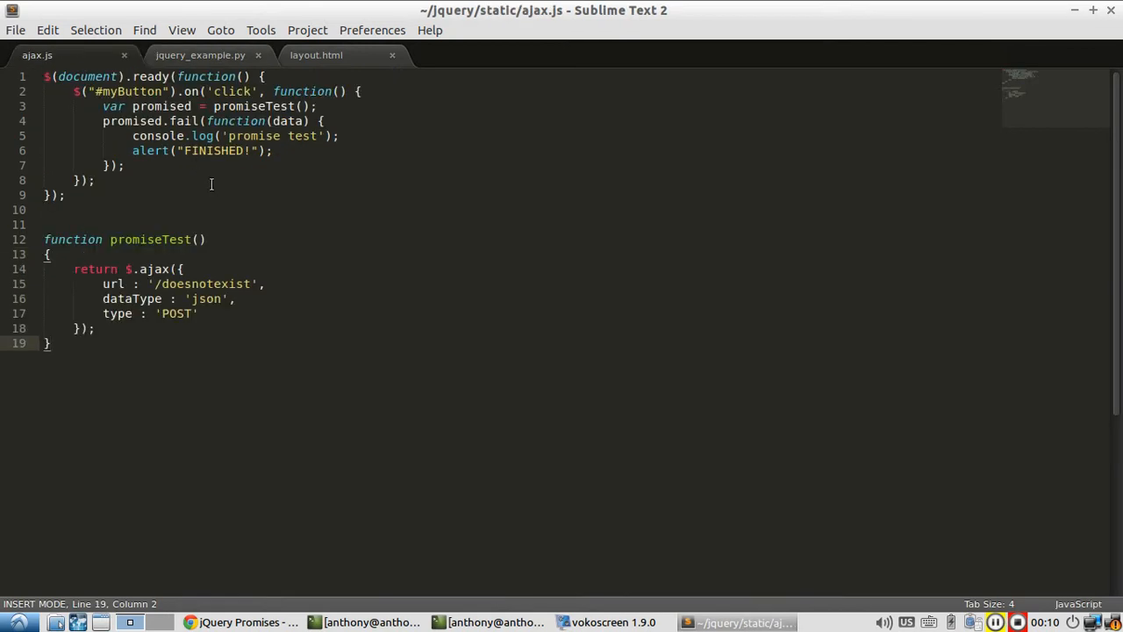
pyautogui.moveTo(164, 114)
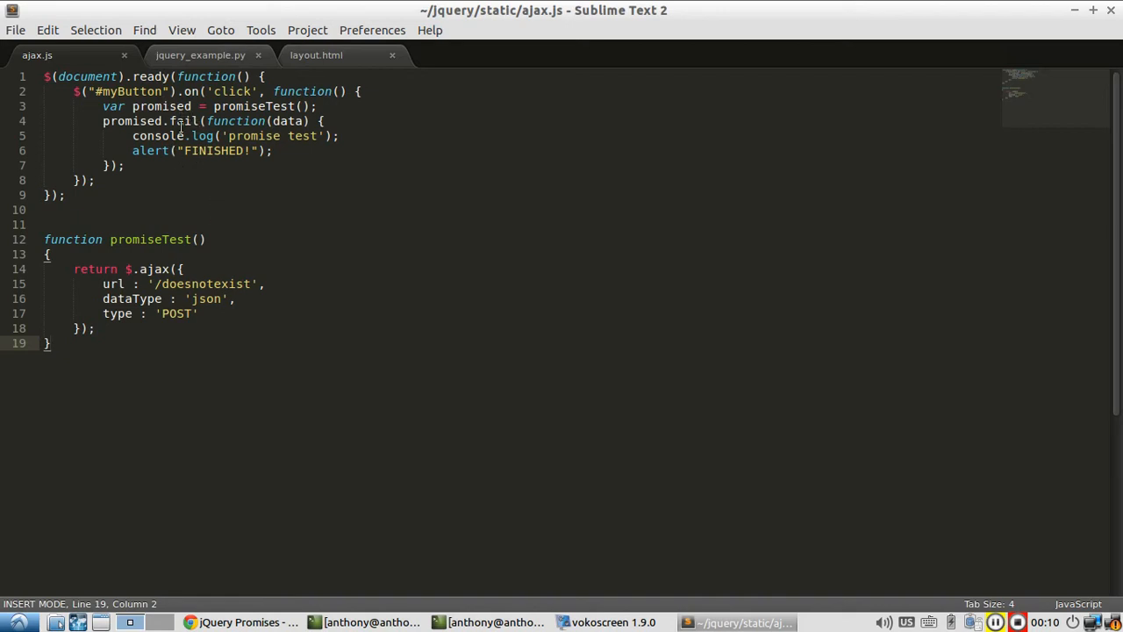
pyautogui.moveTo(235, 217)
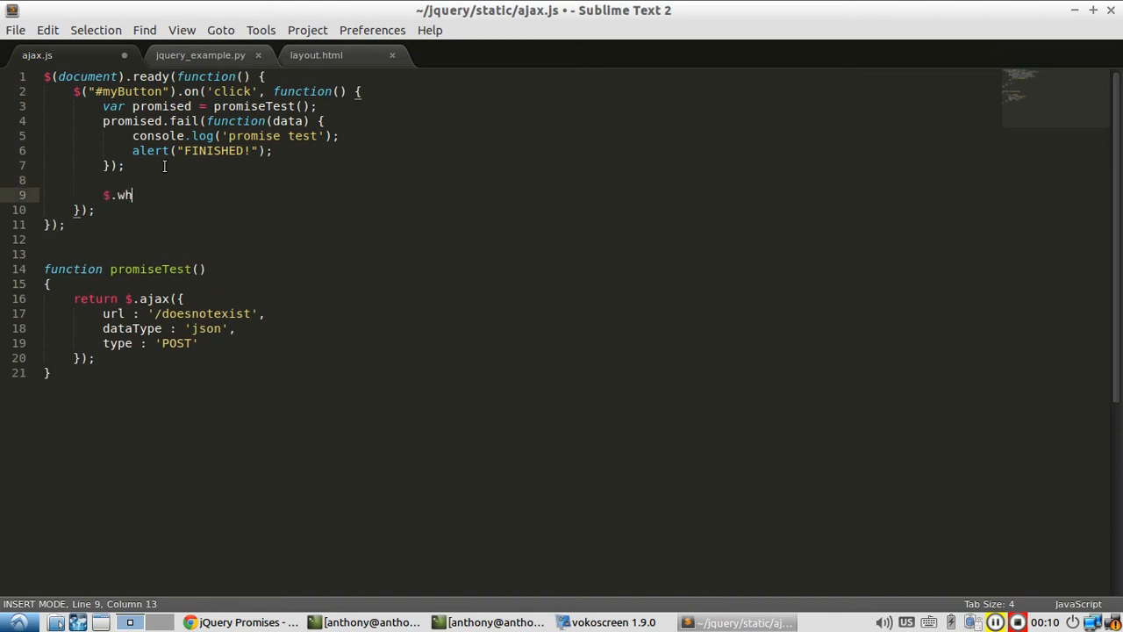
pyautogui.write('en()')
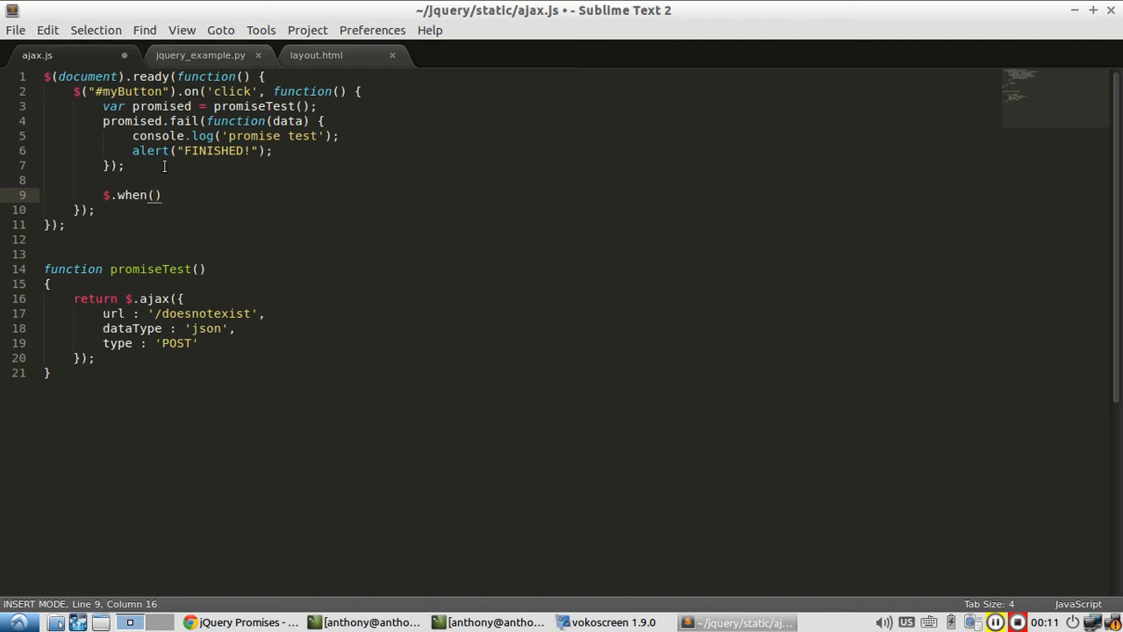
pyautogui.moveTo(155, 195)
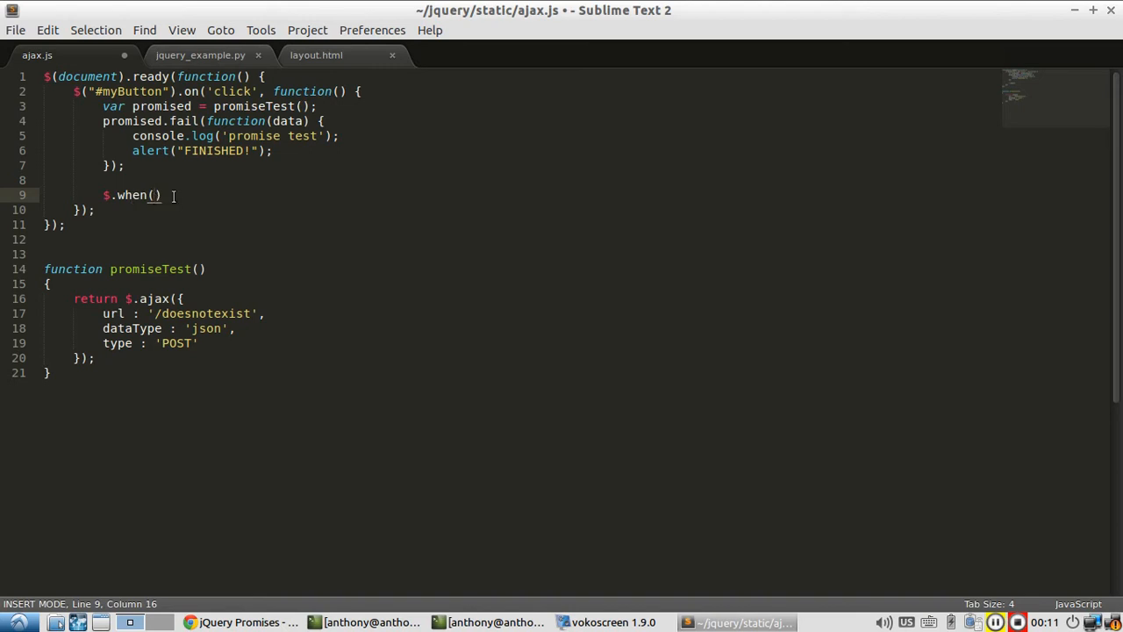
pyautogui.moveTo(398, 200)
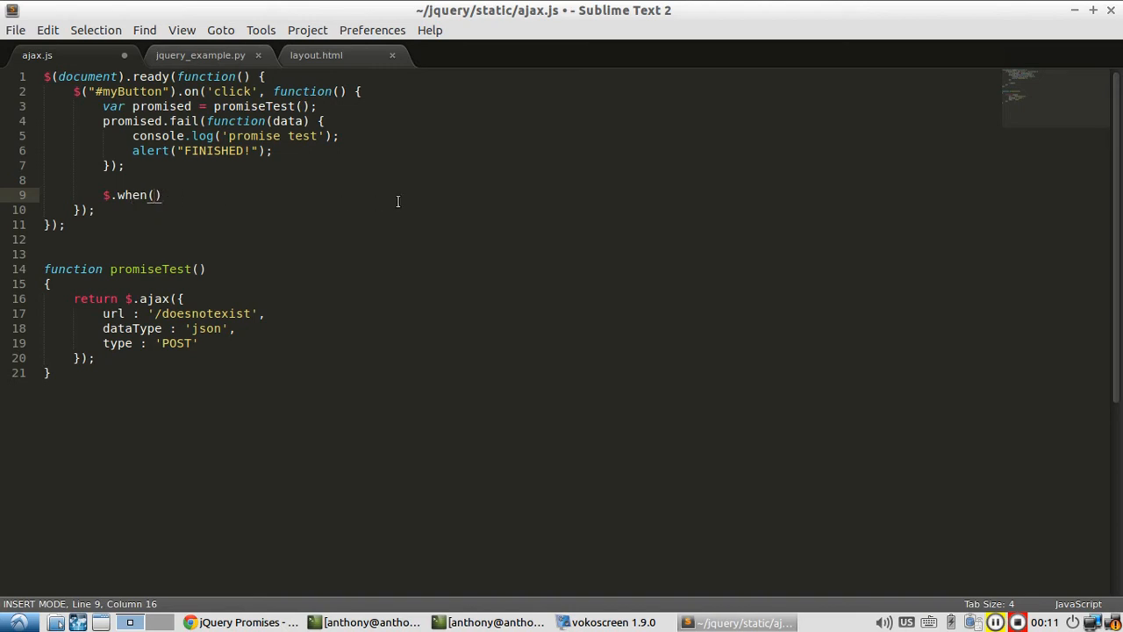
pyautogui.moveTo(351, 188)
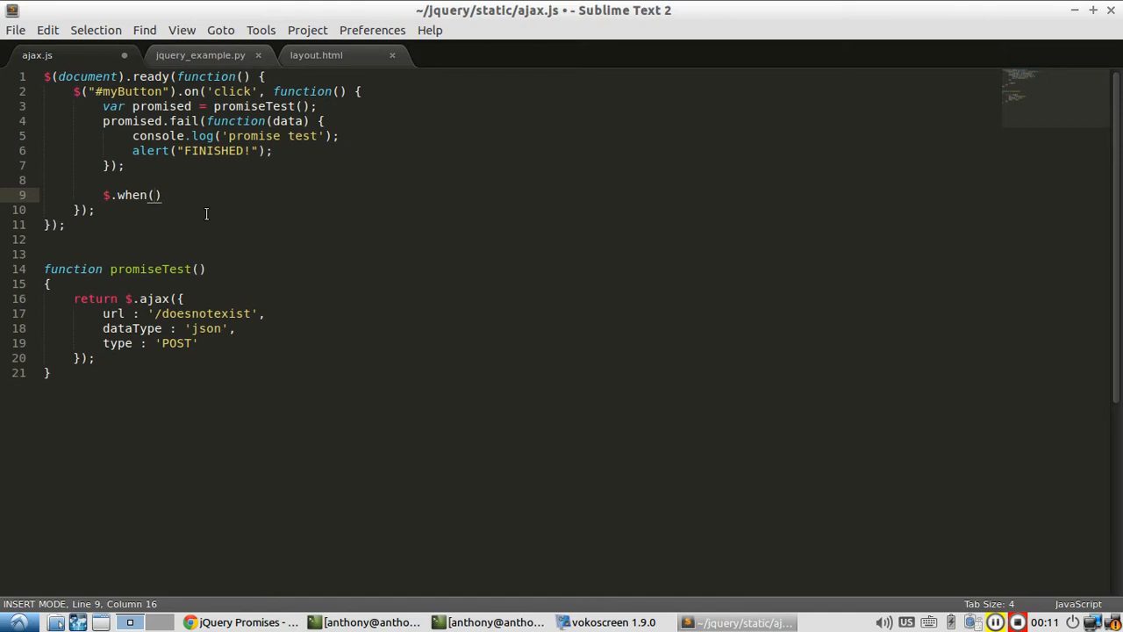
# Step: Delete the $.when() line, save, and change the ajax URL to '/ajaxtest'
pyautogui.moveTo(161, 195); pyautogui.dragTo(45, 195)
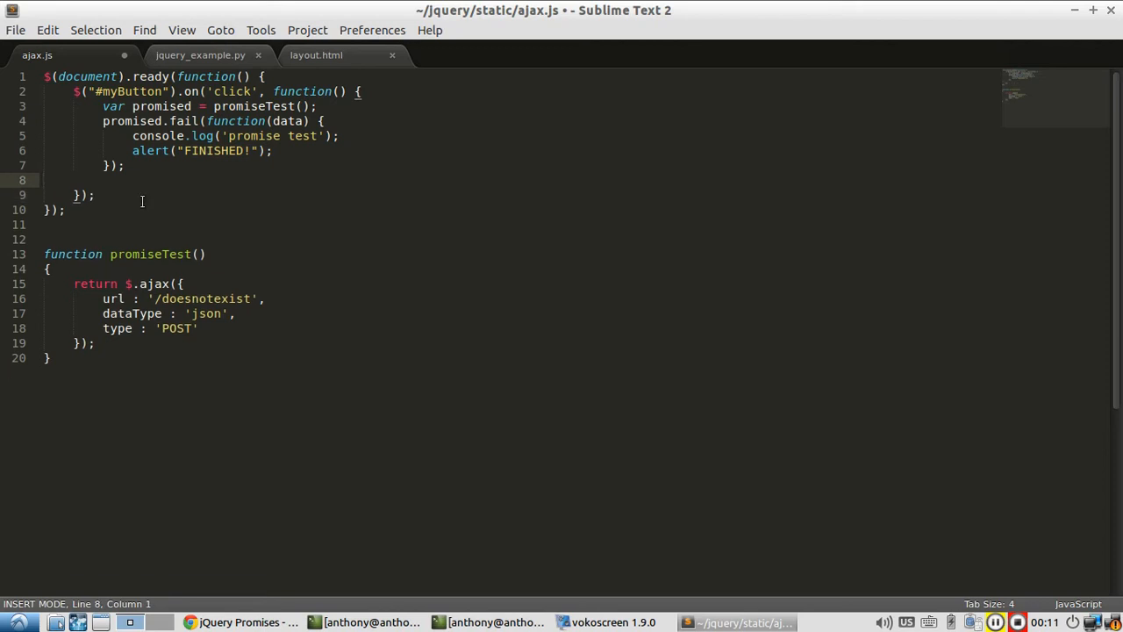
pyautogui.press('ctrl+s')
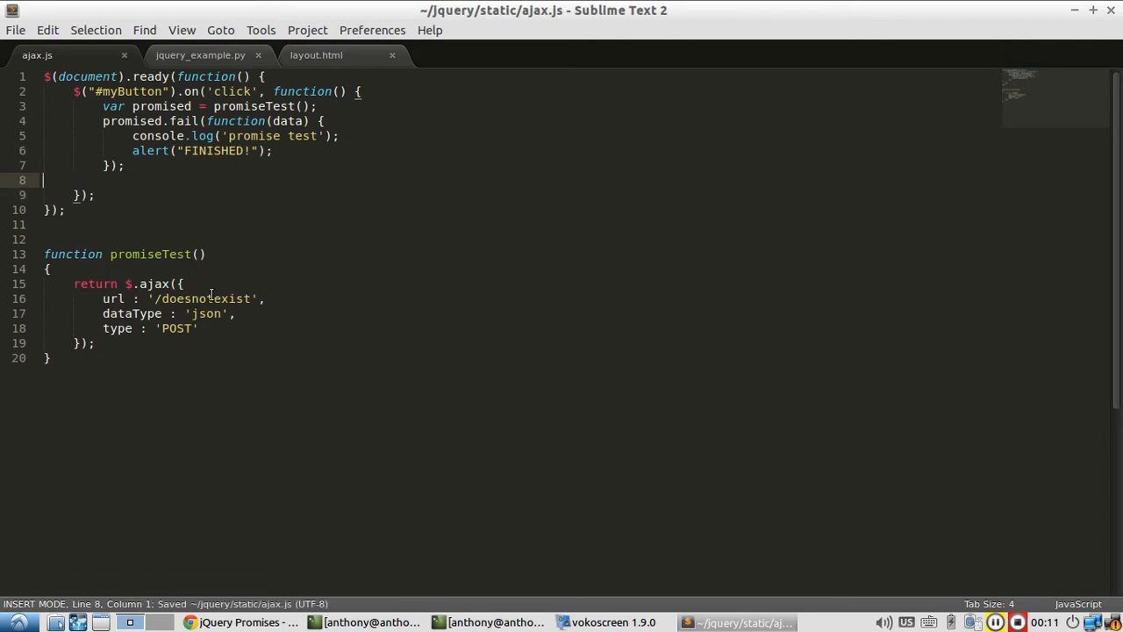
pyautogui.write('/ajax')
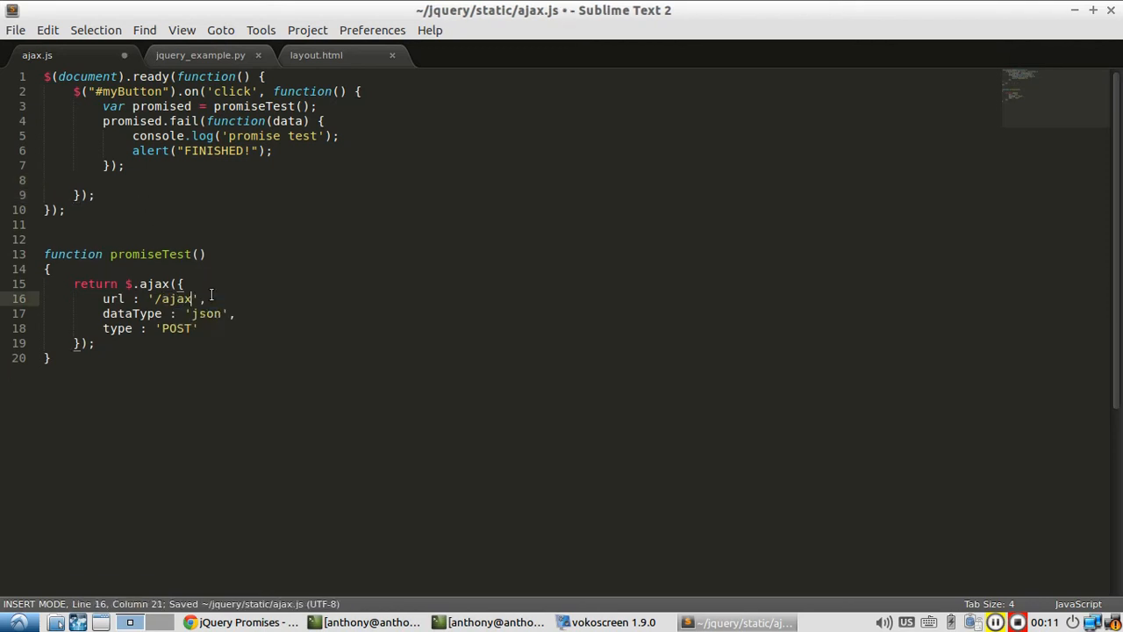
pyautogui.write('test')
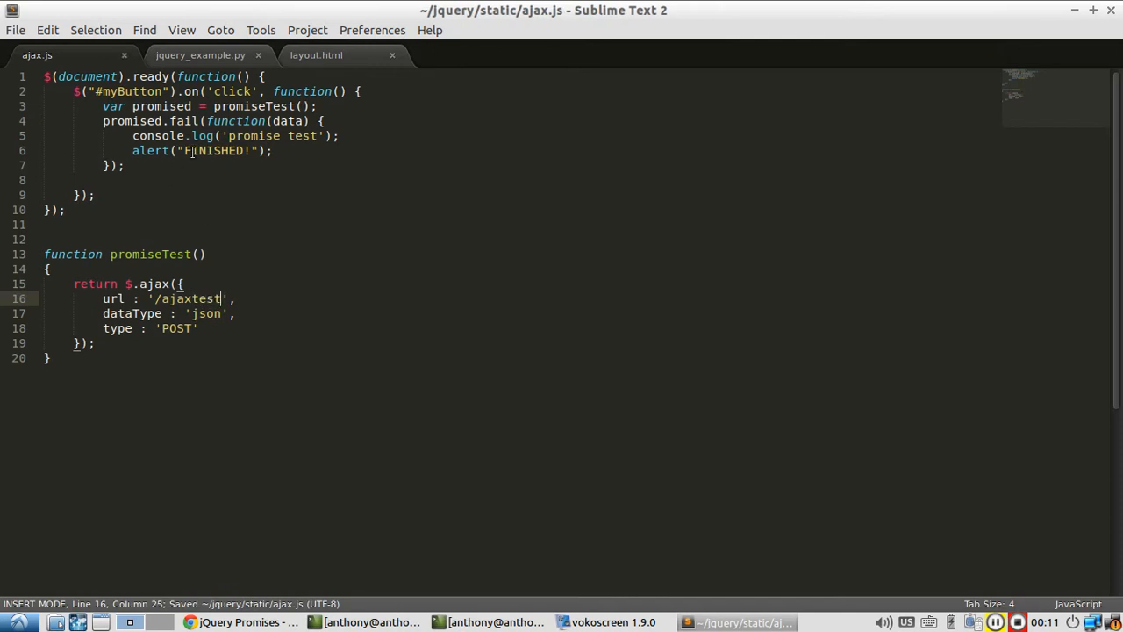
# Step: Delete the promised.fail handler block and save ajax.js
pyautogui.doubleClick(182, 121)
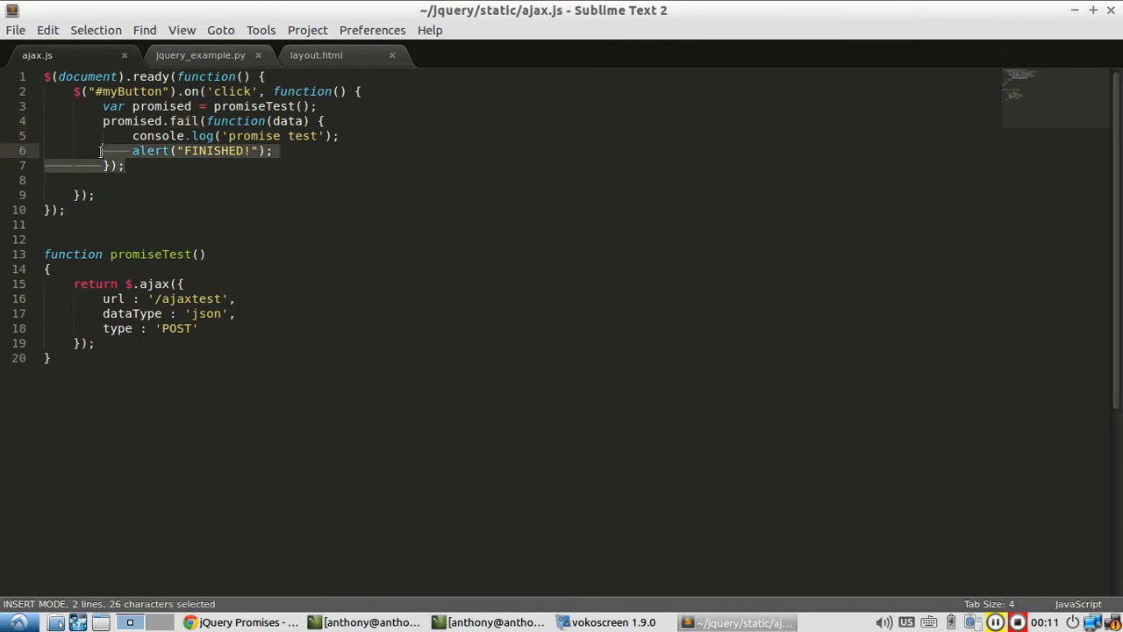
pyautogui.press('Delete')
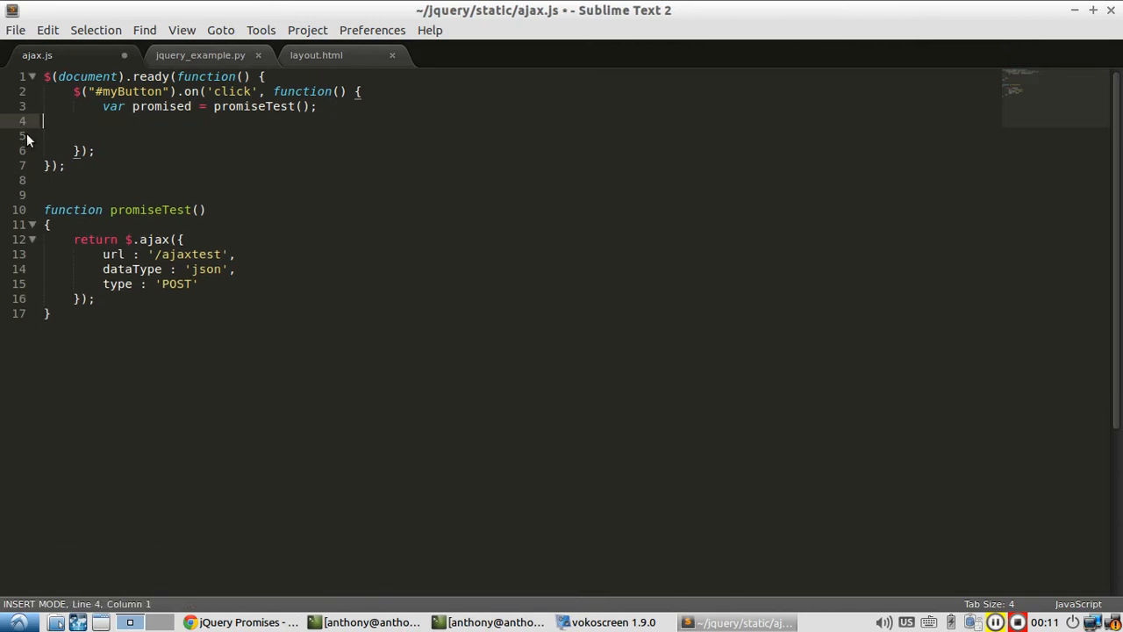
pyautogui.press('ctrl+s')
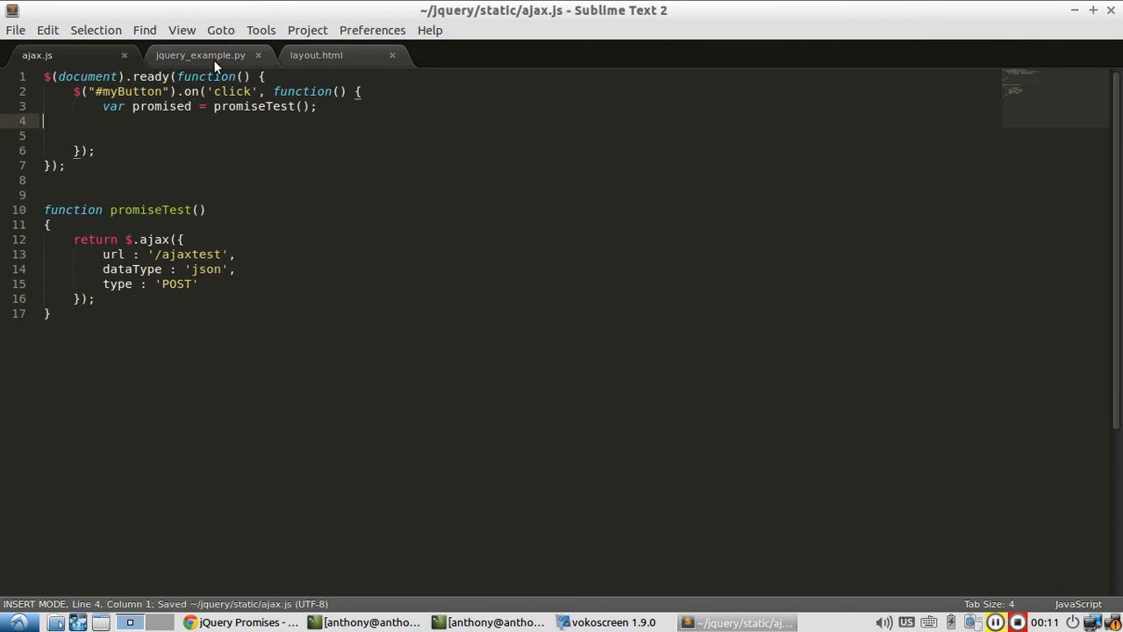
pyautogui.click(200, 54)
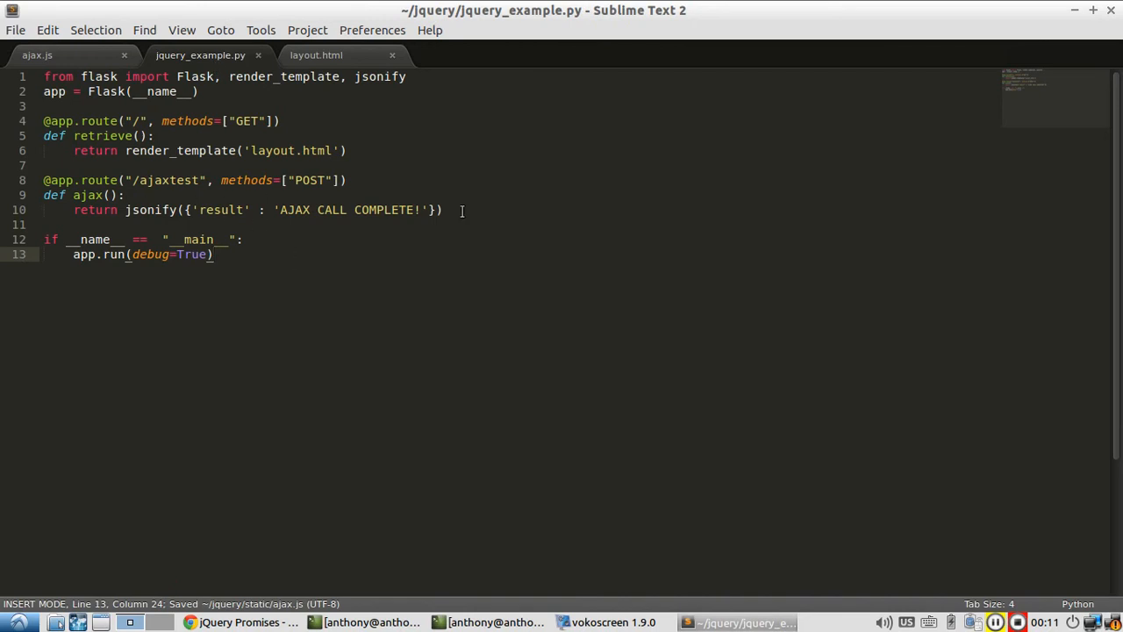
pyautogui.click(443, 209)
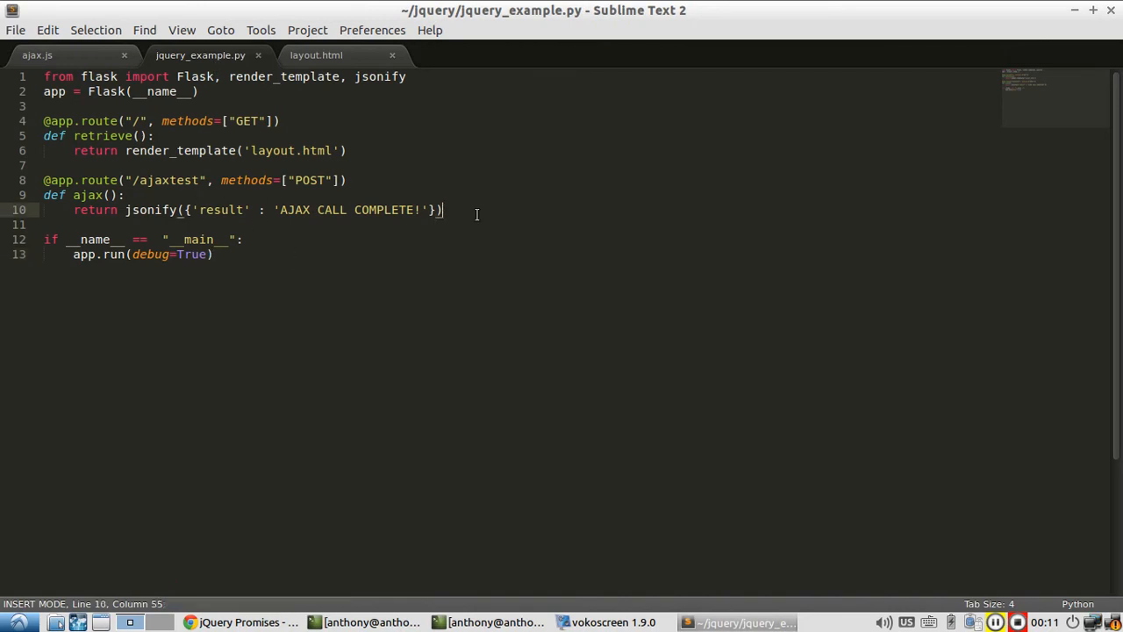
pyautogui.write('@')
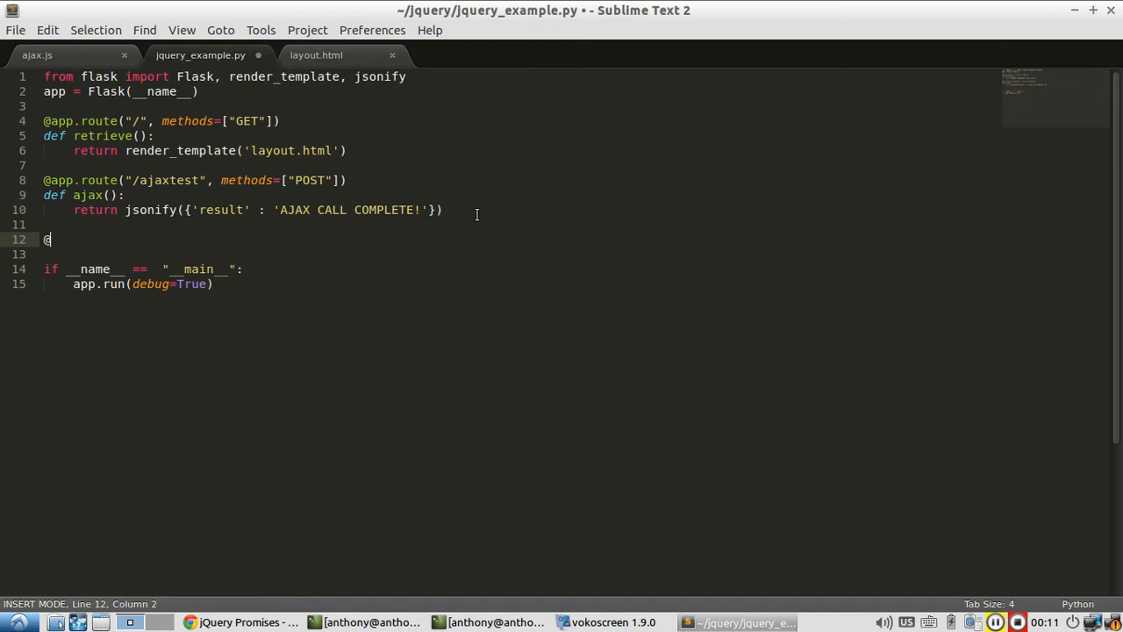
pyautogui.write('app.route("/")')
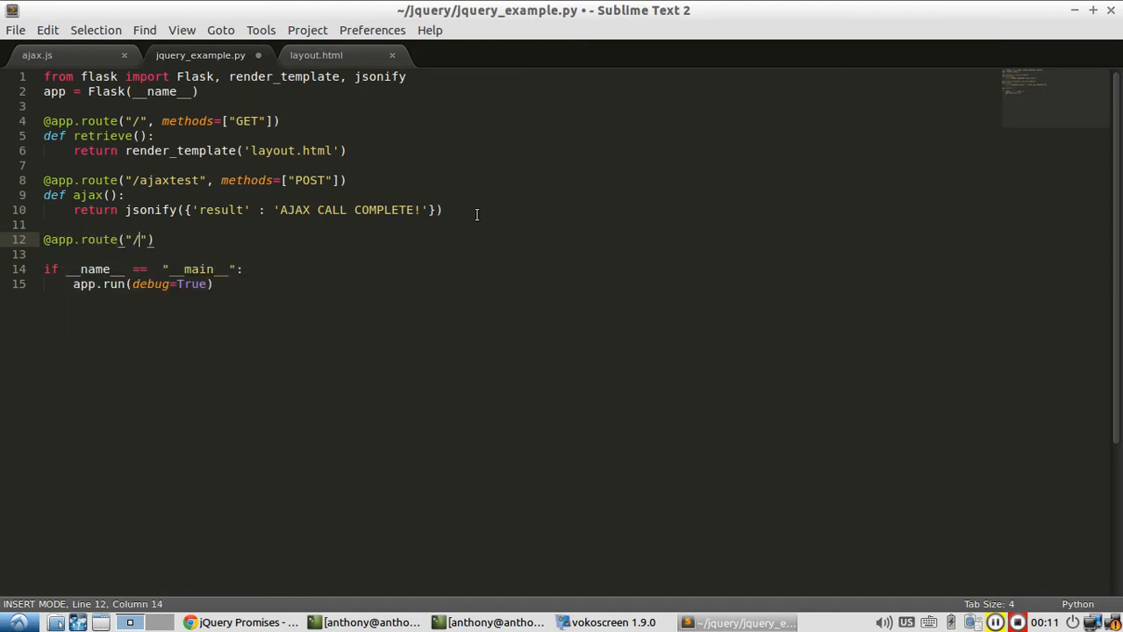
pyautogui.write('ajaxtest2')
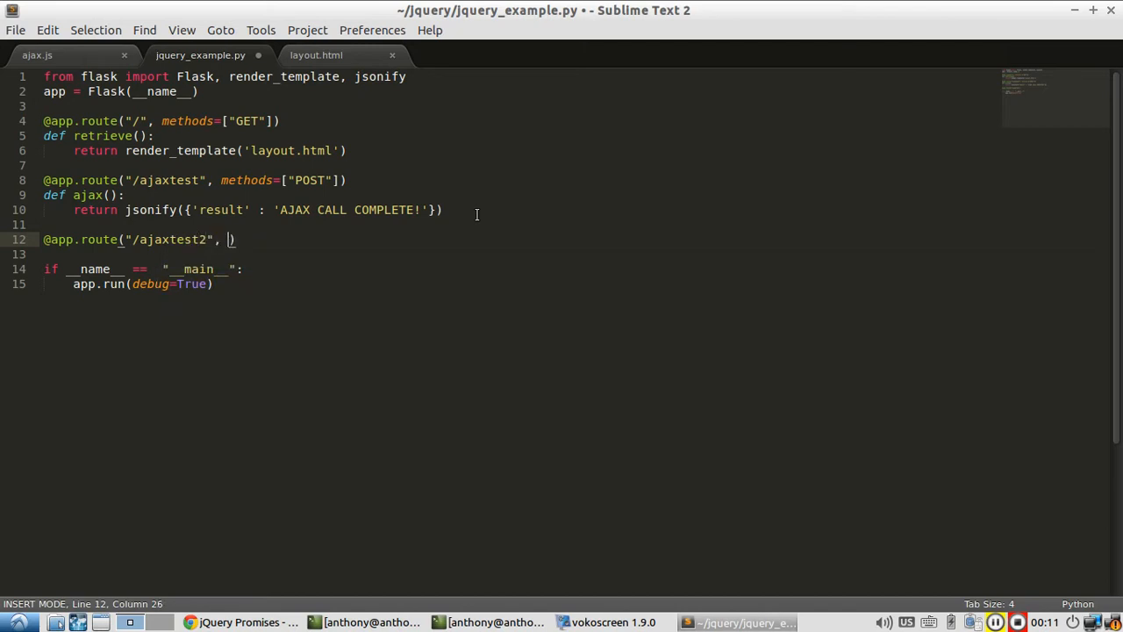
pyautogui.write('methods=[]')
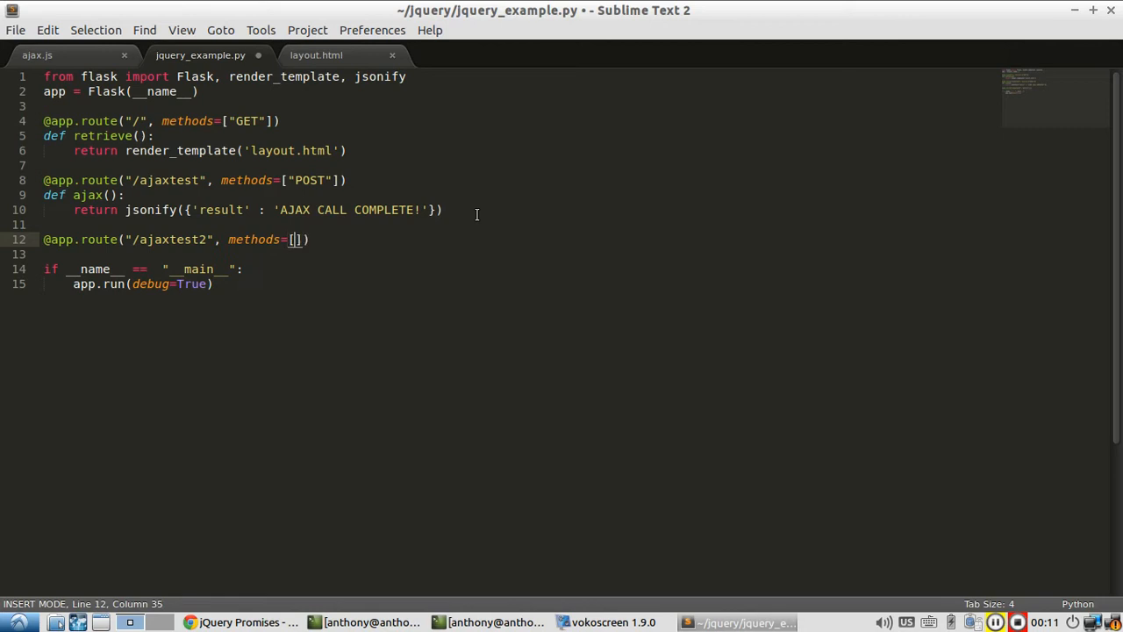
pyautogui.write('"POST"')
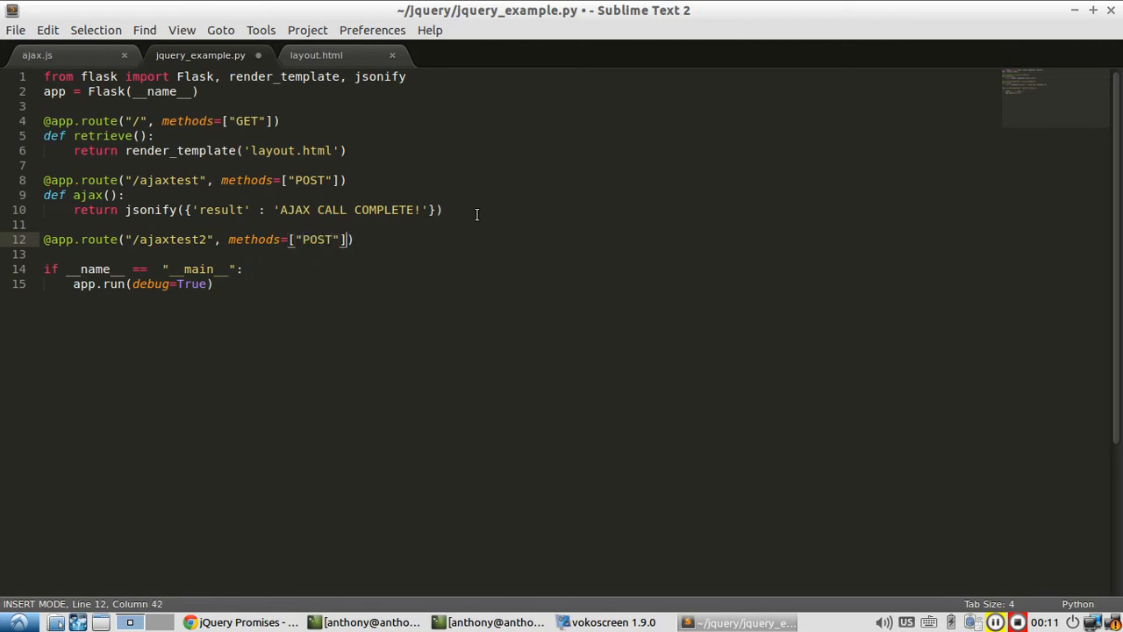
# Step: Define ajax2() returning jsonify({'result' : 'DONE'})
pyautogui.write('def')
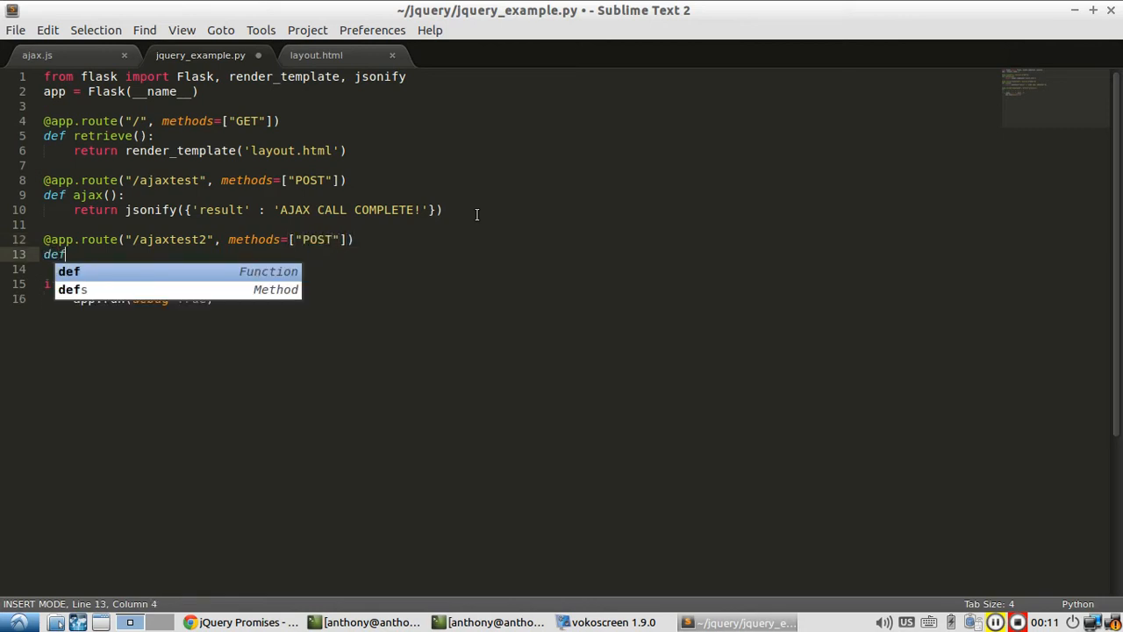
pyautogui.write('aka')
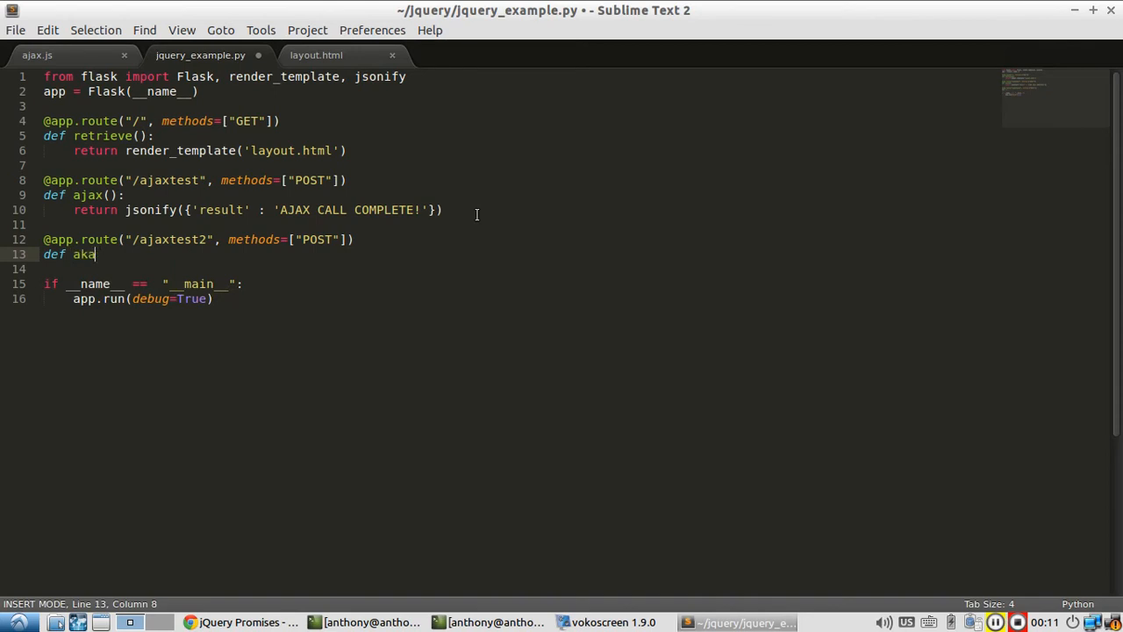
pyautogui.write('x')
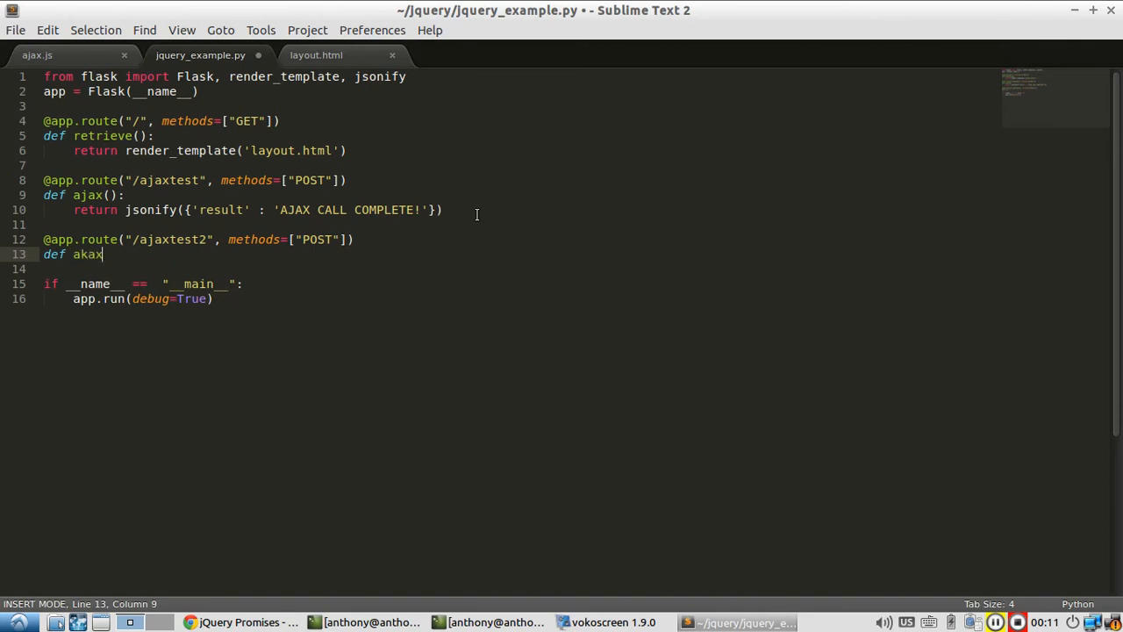
pyautogui.write('jax')
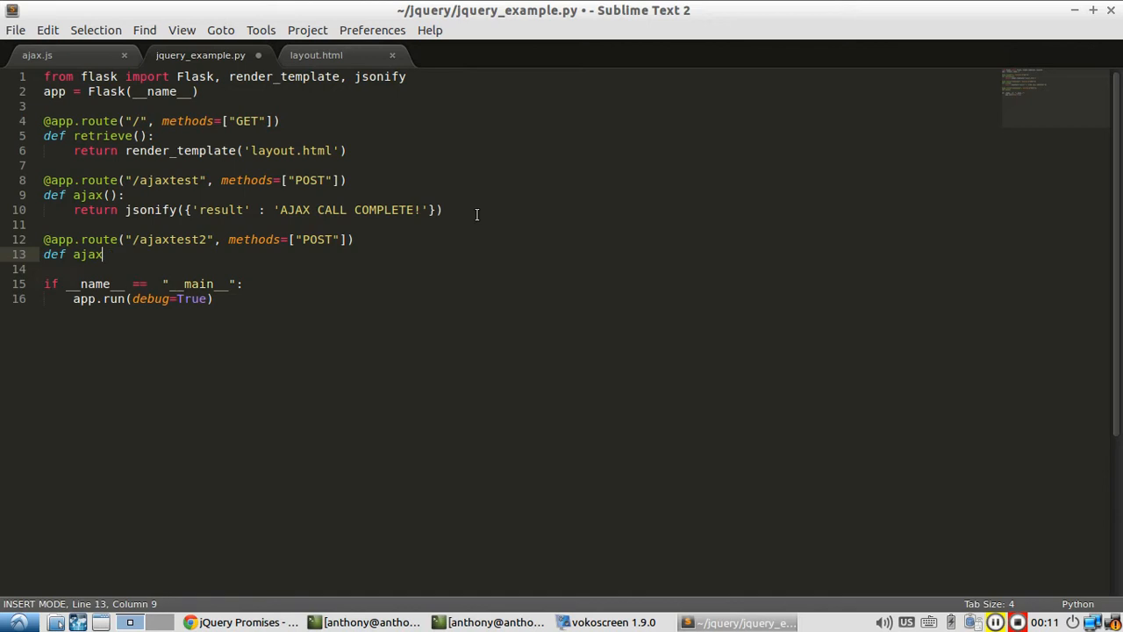
pyautogui.write('2():')
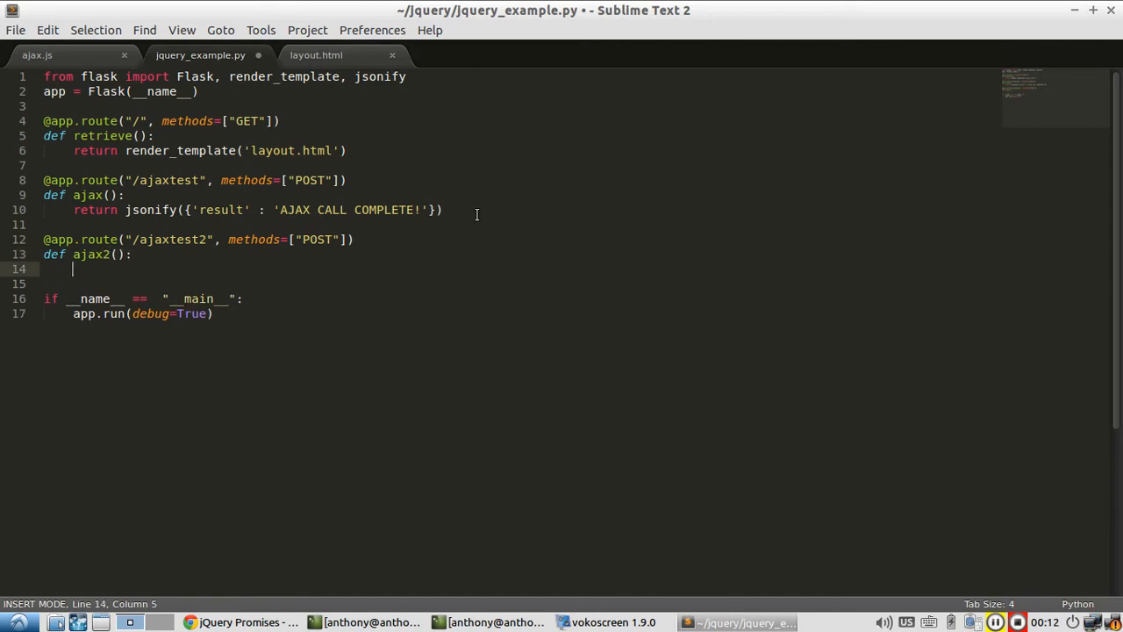
pyautogui.write('return')
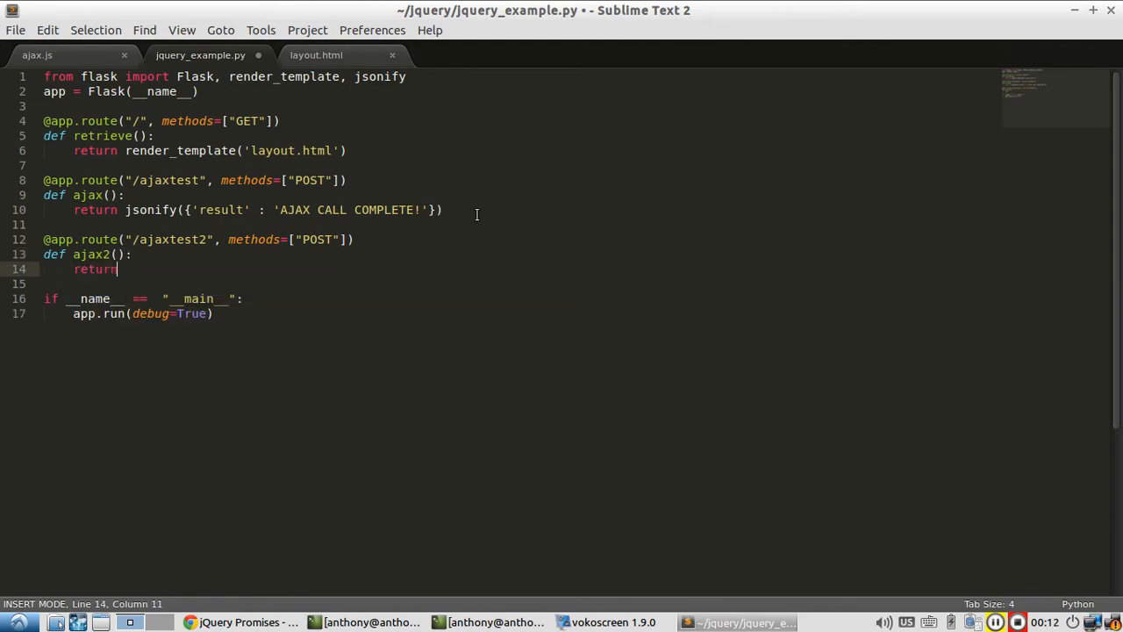
pyautogui.write('jsonify')
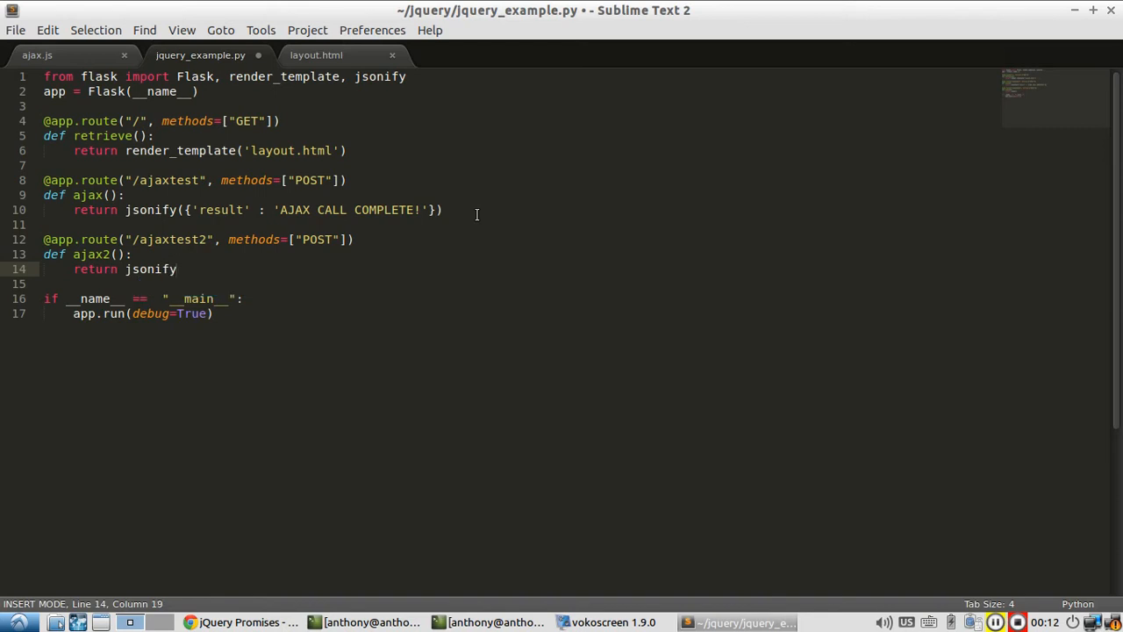
pyautogui.write('({})')
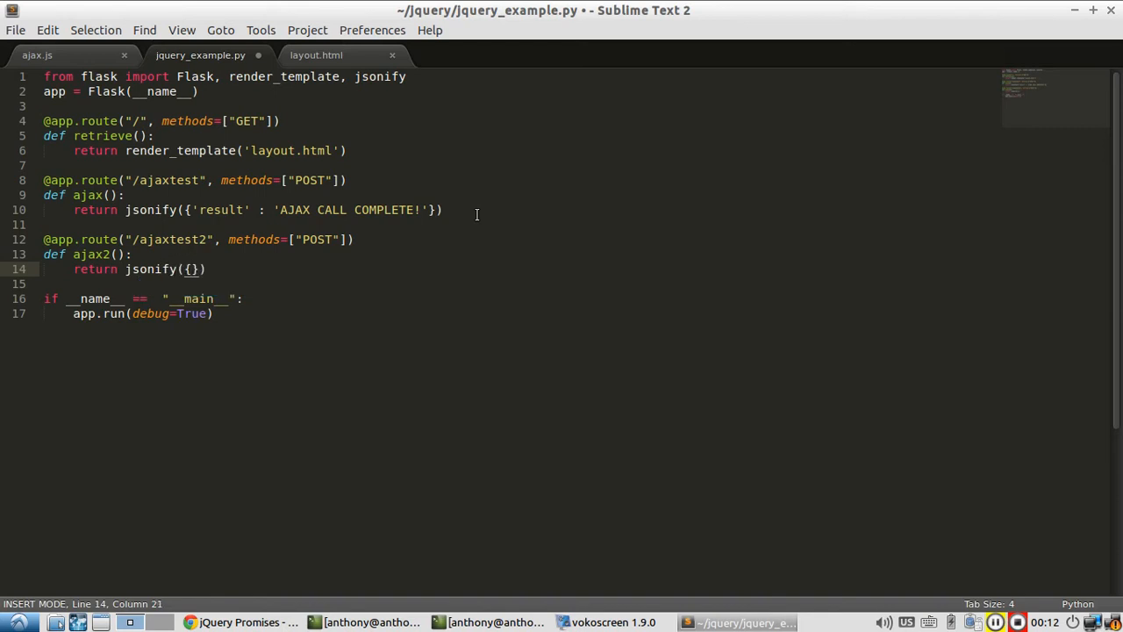
pyautogui.write("'result' : 'D")
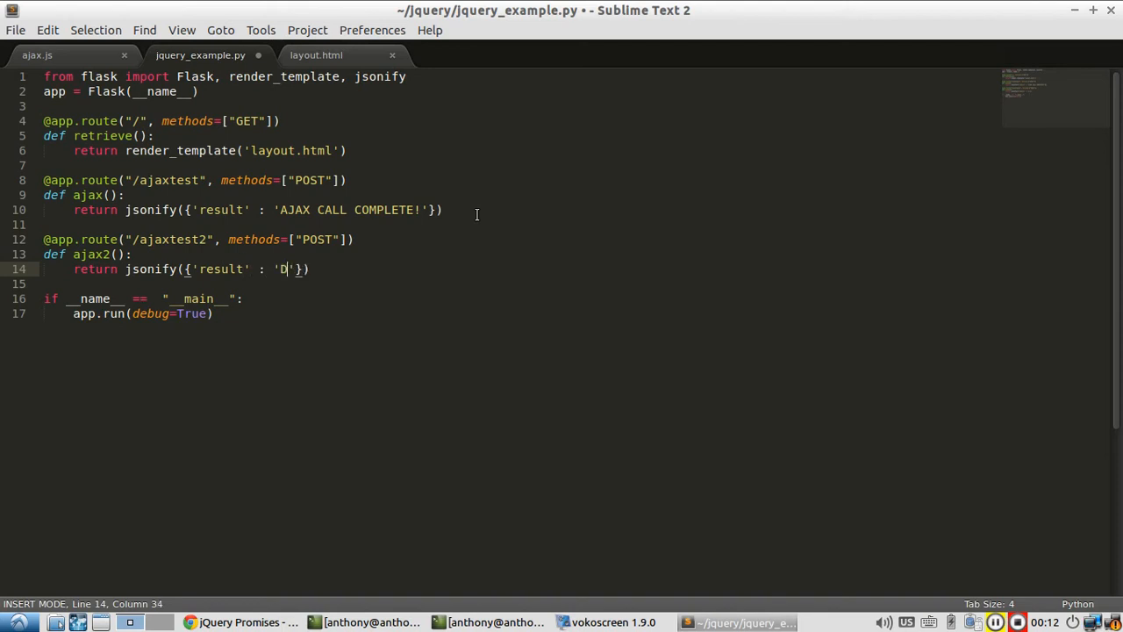
pyautogui.write('ONE')
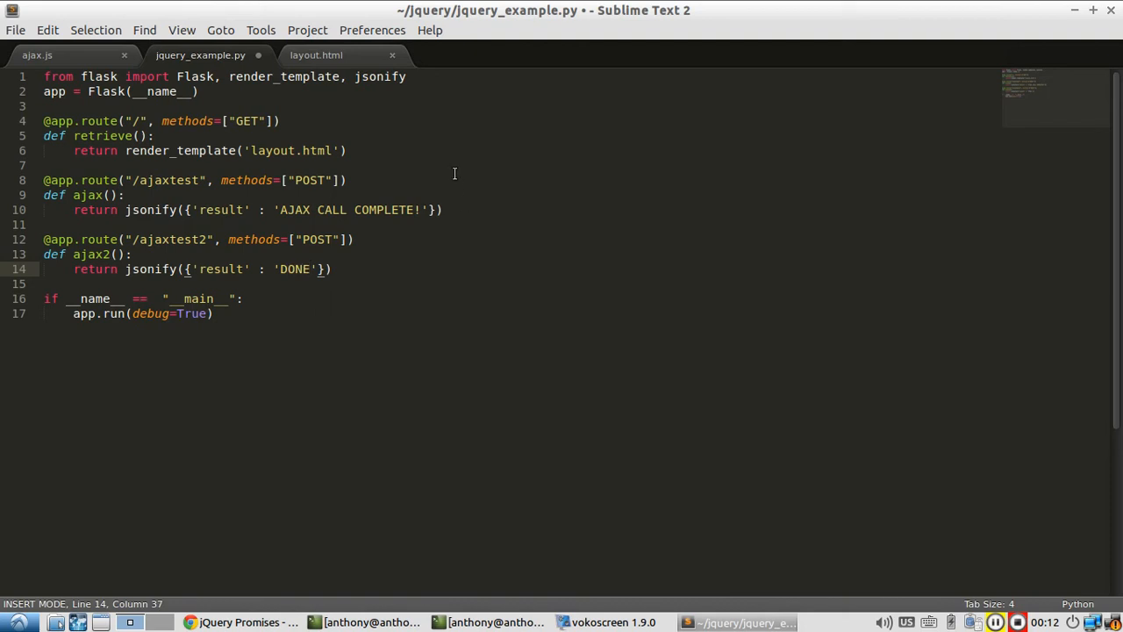
# Step: Add 'from time import sleep' on a new line under the flask import
pyautogui.press('Return')
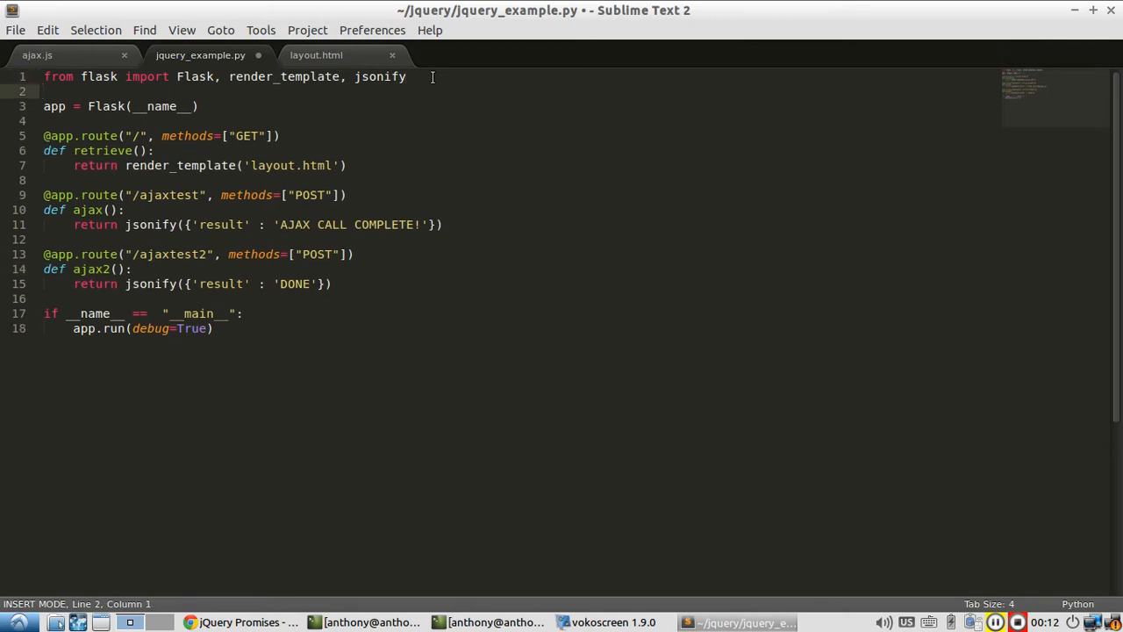
pyautogui.write('from tim')
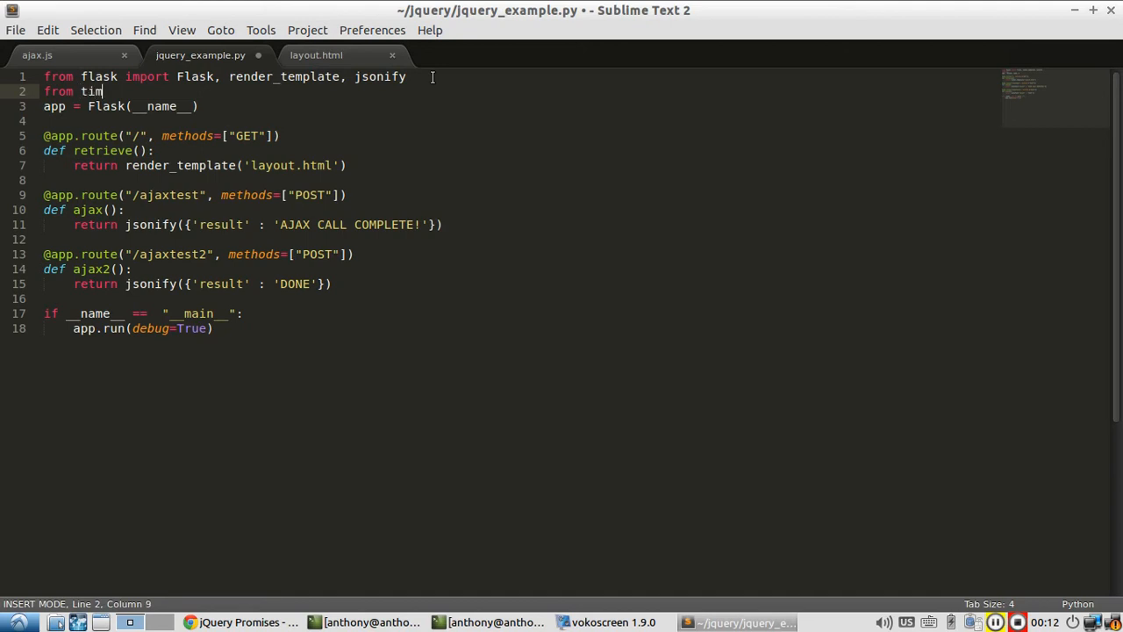
pyautogui.write('e import sleep')
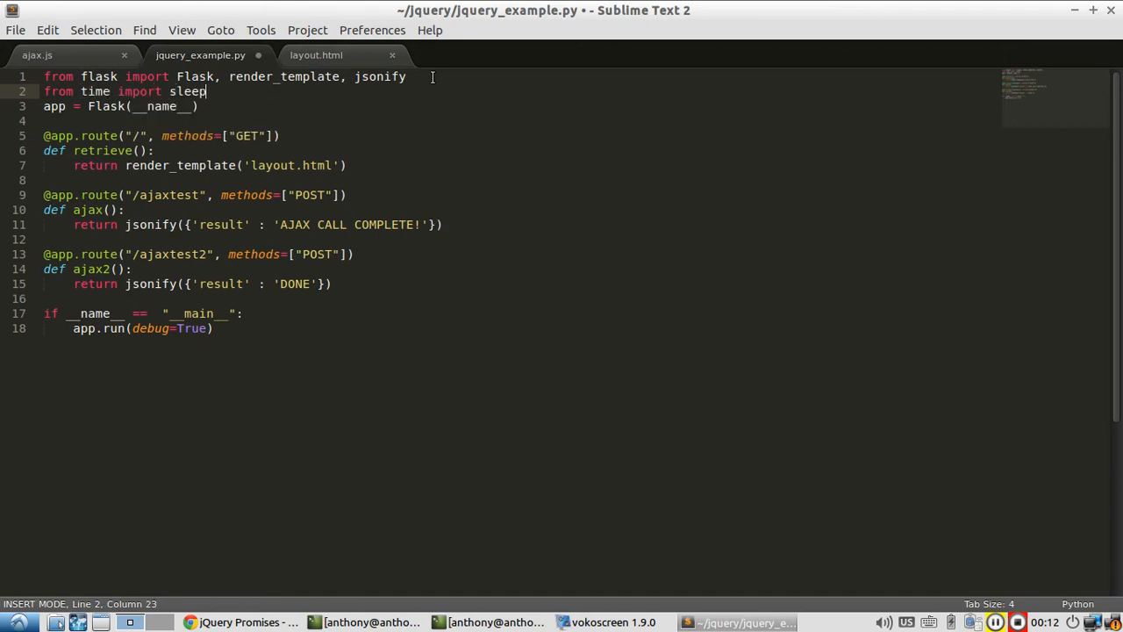
# Step: Insert sleep(2) in ajax() and sleep(5) in ajax2(), then save
pyautogui.click(239, 194)
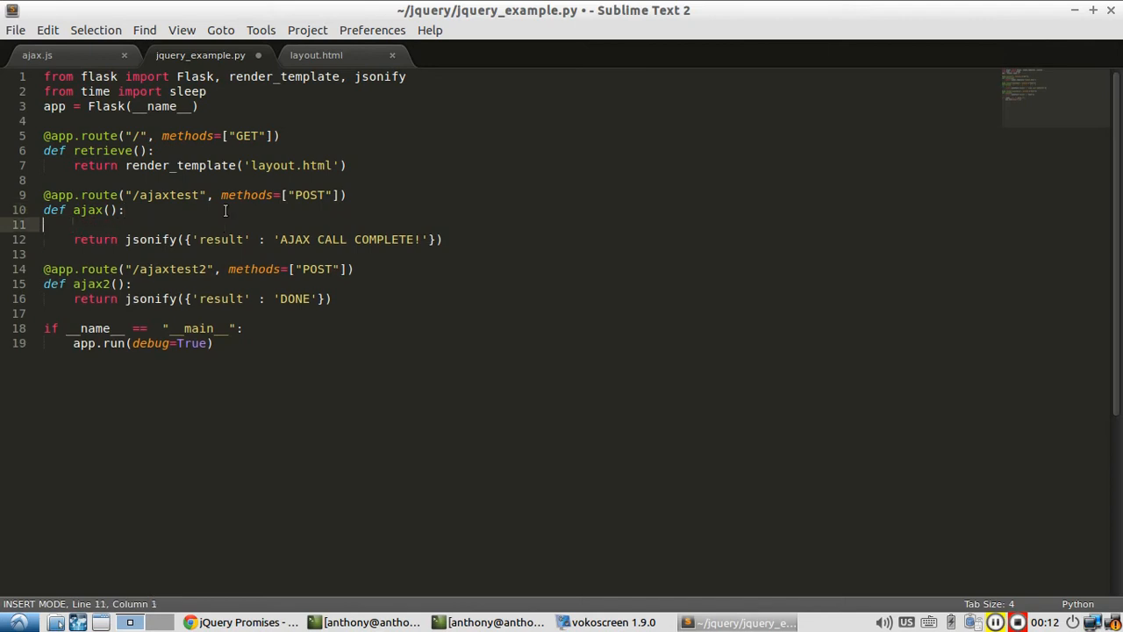
pyautogui.write('sleep')
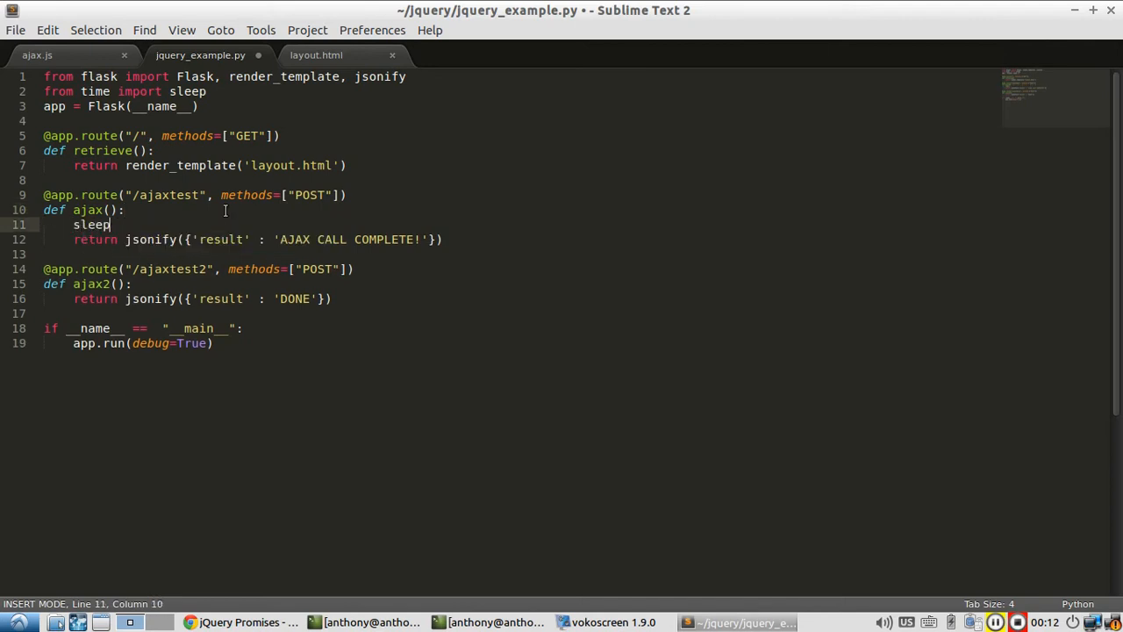
pyautogui.write('(2)')
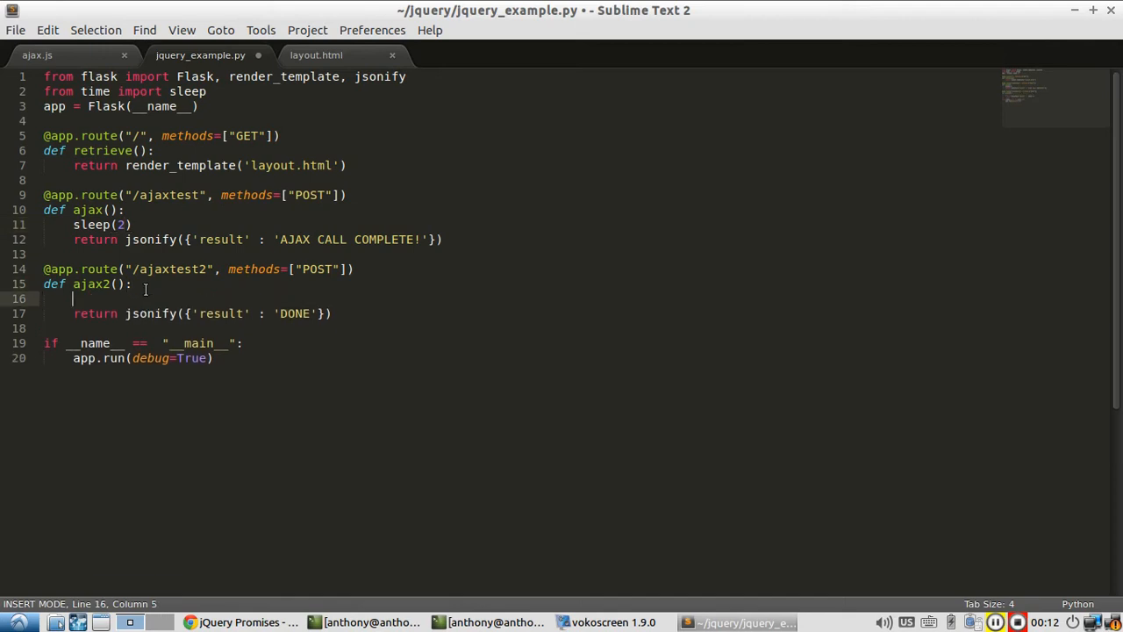
pyautogui.write('sleep(5')
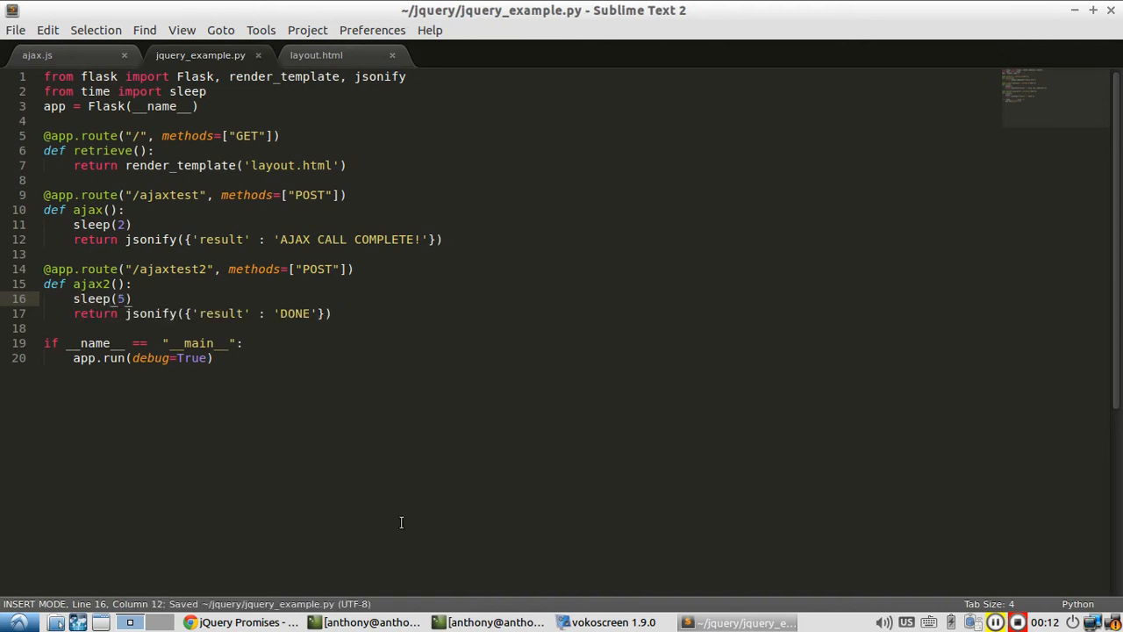
pyautogui.moveTo(209, 261)
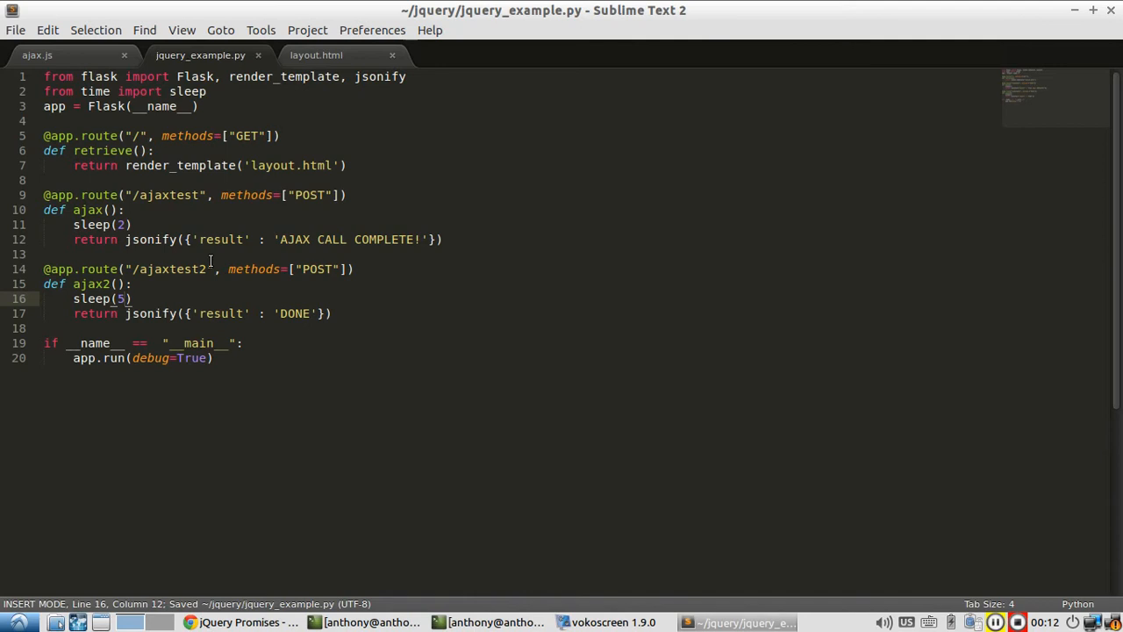
# Step: Write promiseTest2() returning $.ajax with url '/ajaxtest2', dataType 'json', type 'POST'; save
pyautogui.click(37, 55)
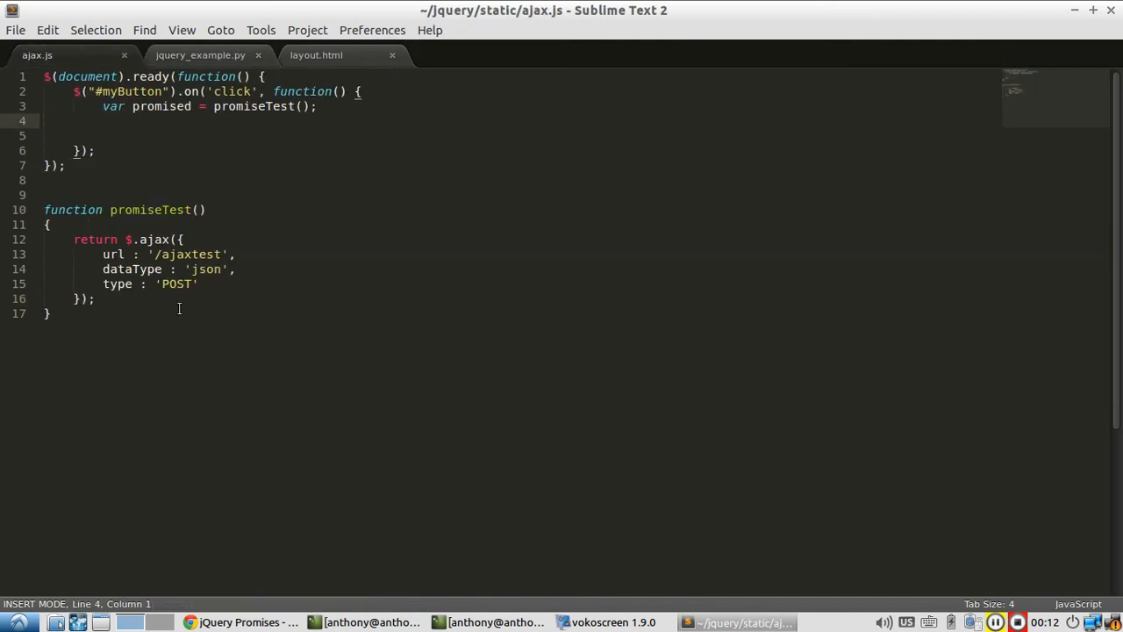
pyautogui.write('function promiseTest2(')
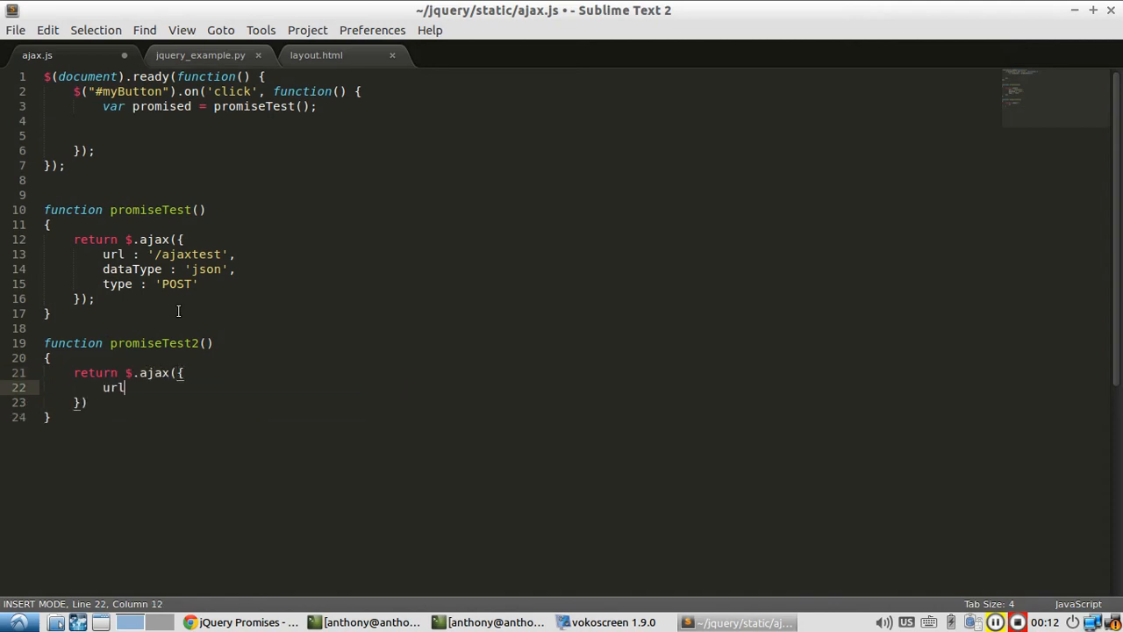
pyautogui.write(": '/ajaxtest2")
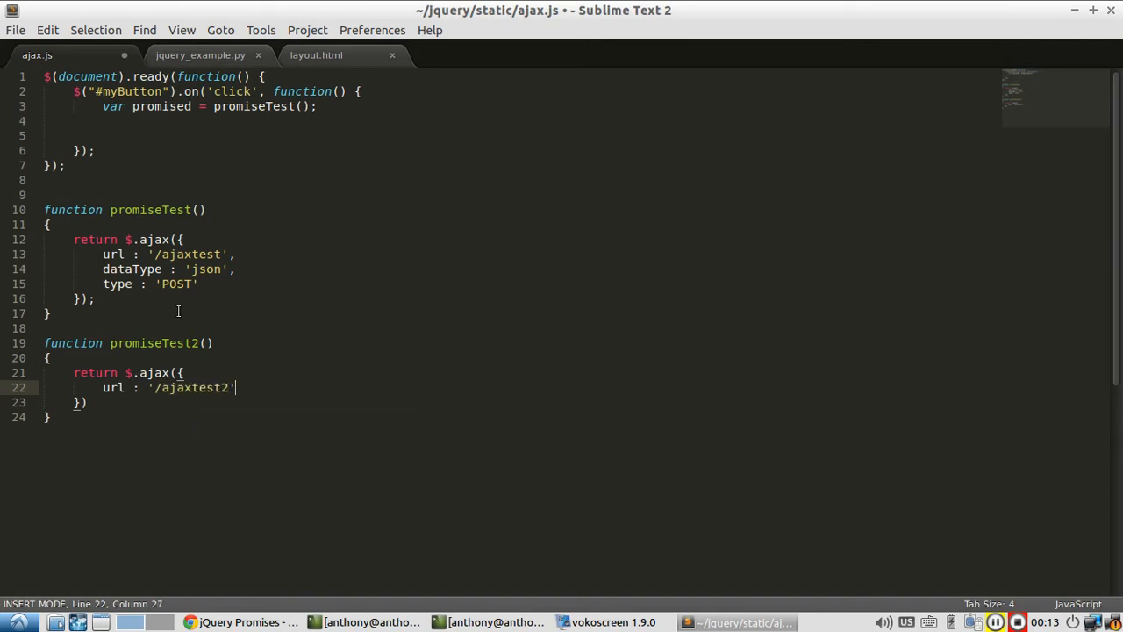
pyautogui.write(',')
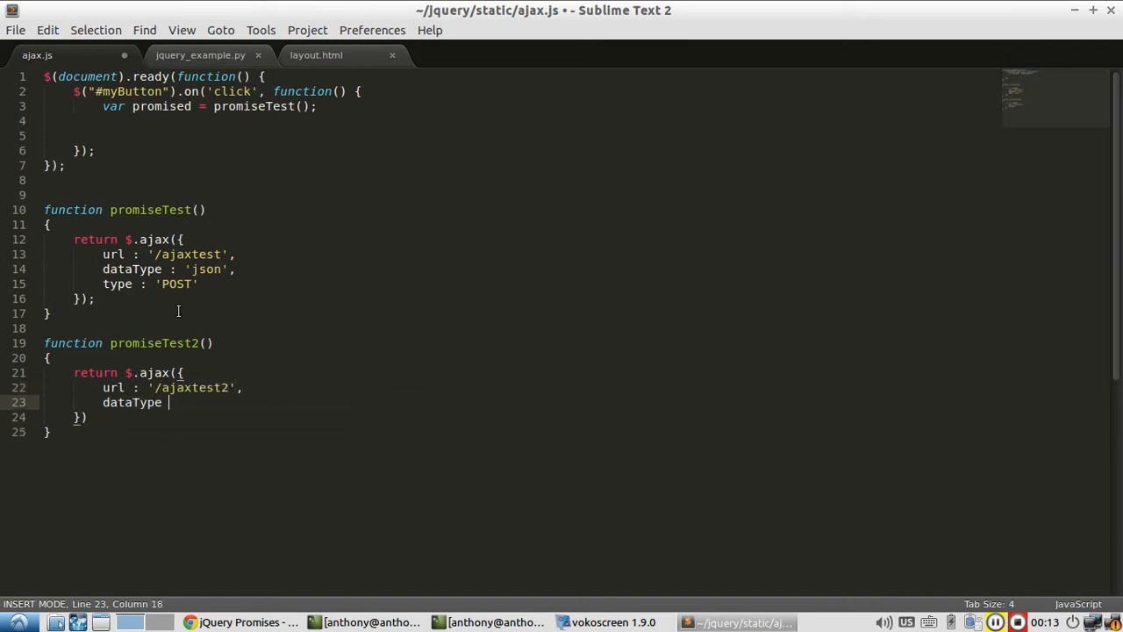
pyautogui.write(": 'json',")
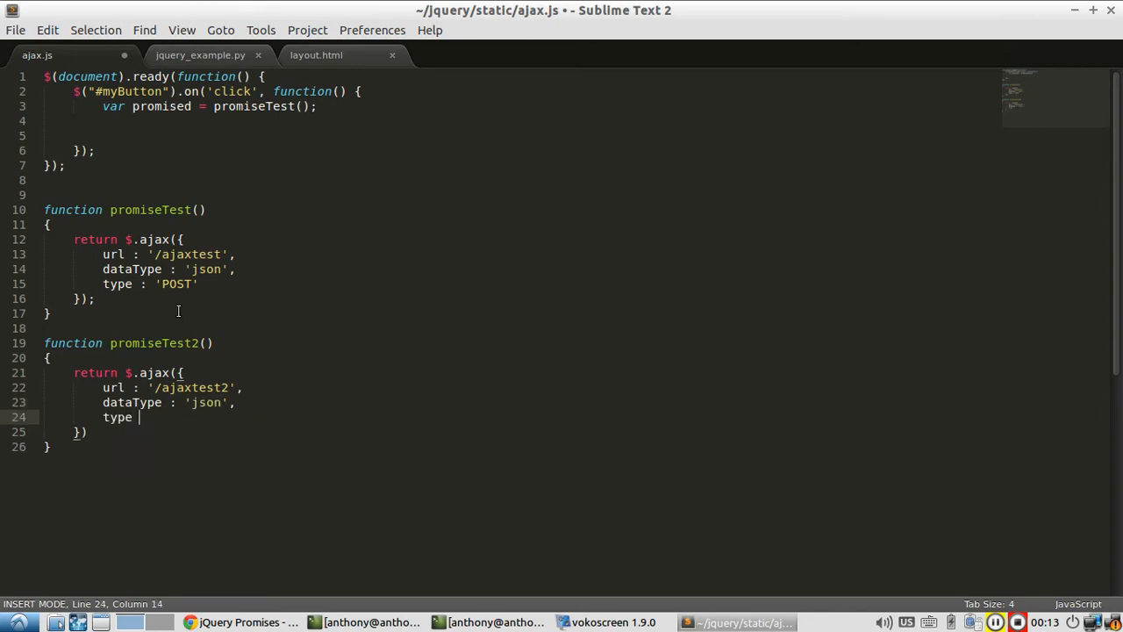
pyautogui.write(": 'POST'")
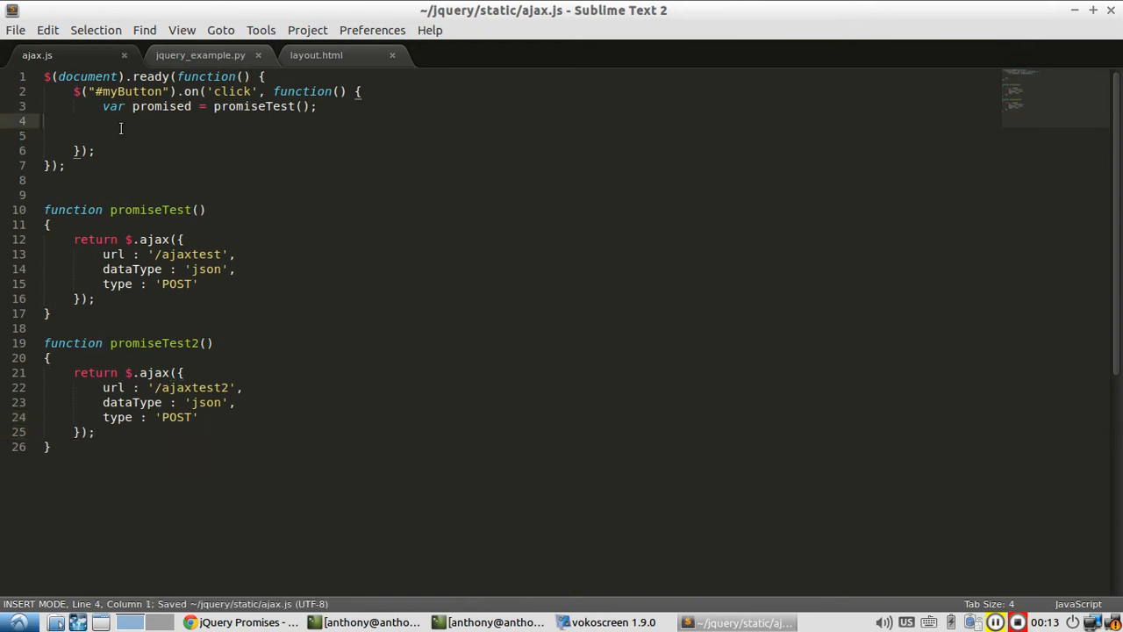
# Step: Add promised.done() alerting "DELAY DONE!" to the click handler and save
pyautogui.write('promised.method')
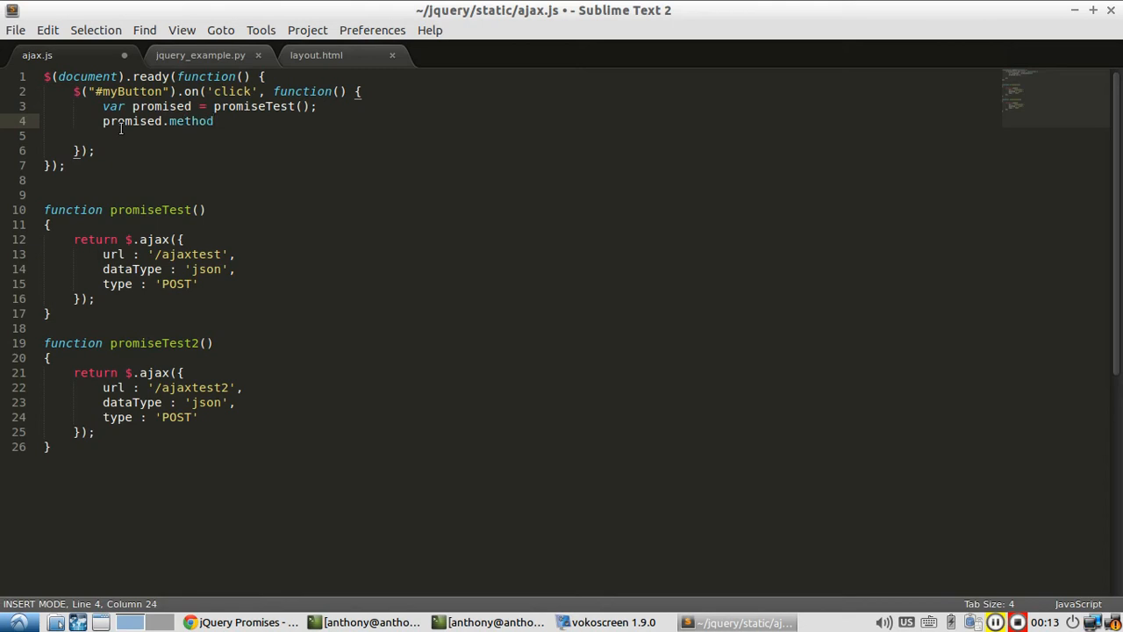
pyautogui.press('BackSpace')
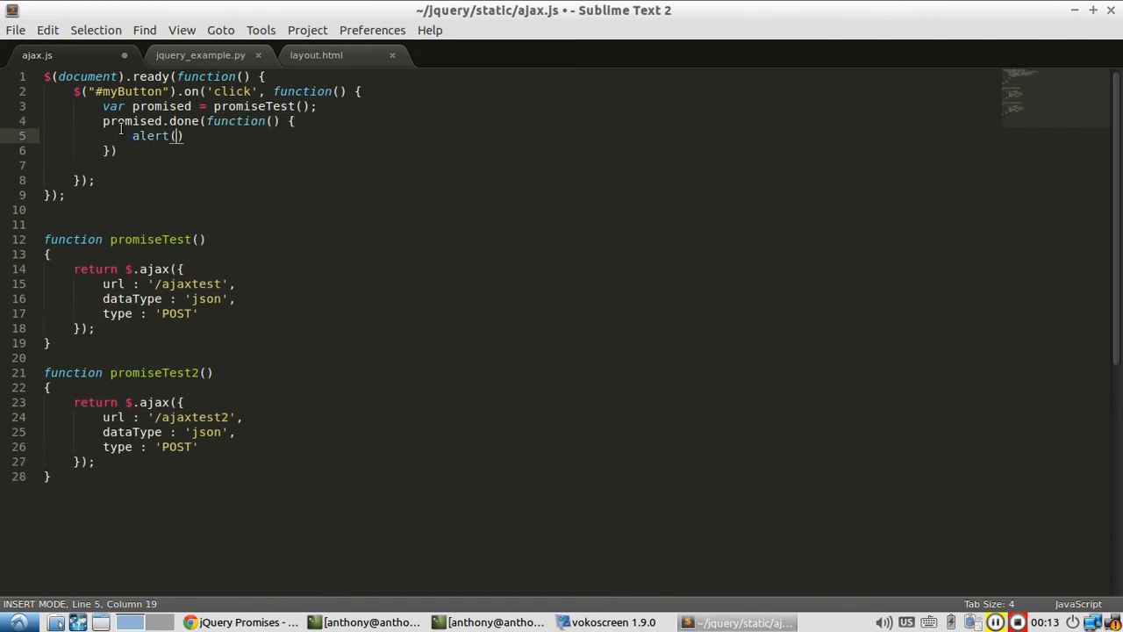
pyautogui.write('DE"')
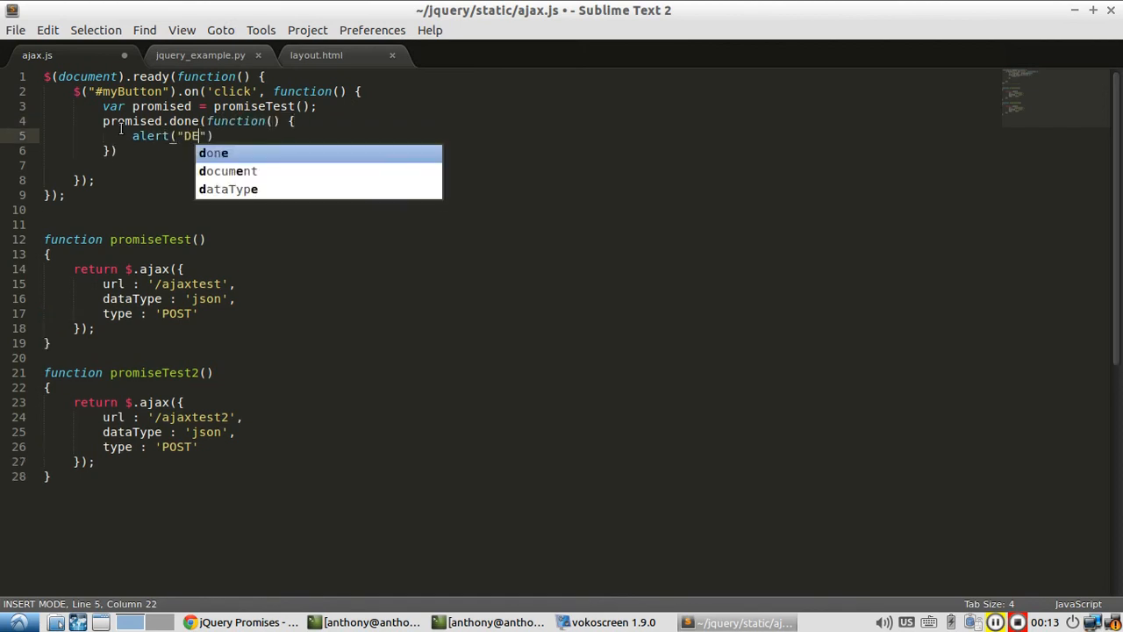
pyautogui.write('LAY DONE!')
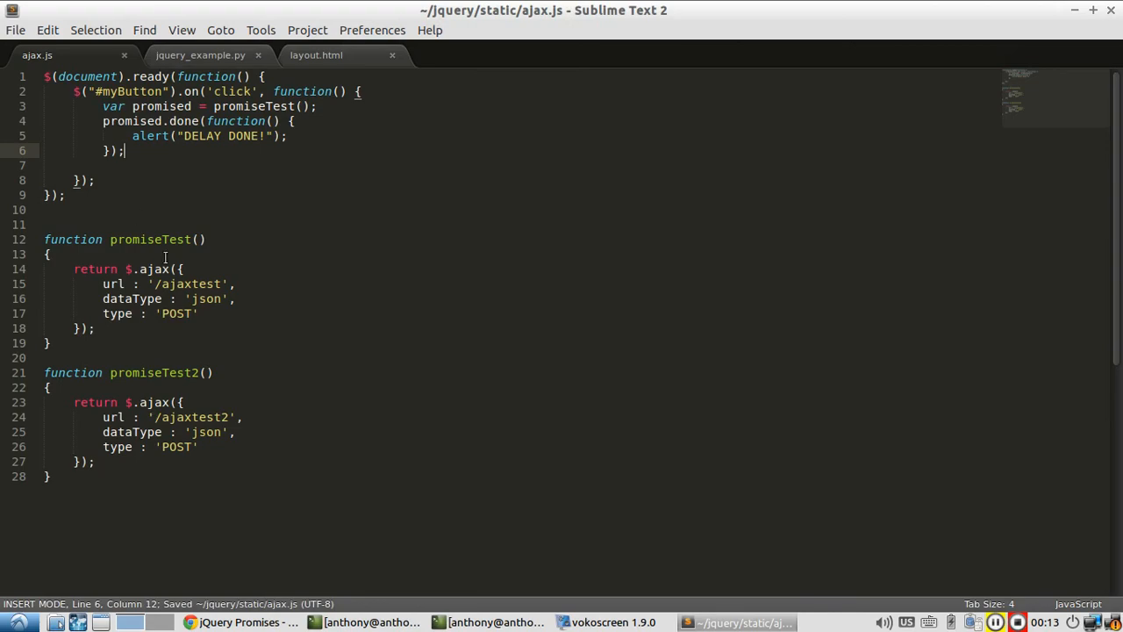
pyautogui.click(236, 622)
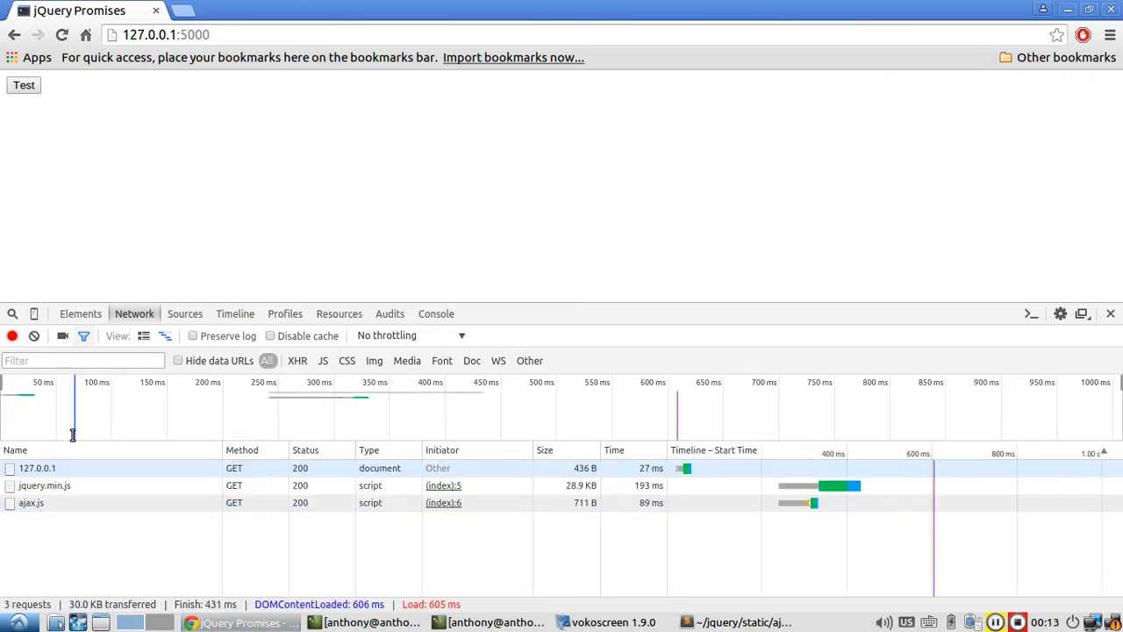
# Step: Clear the Network log, click Test, dismiss the DELAY DONE! alert, and return to ajax.js
pyautogui.click(34, 335)
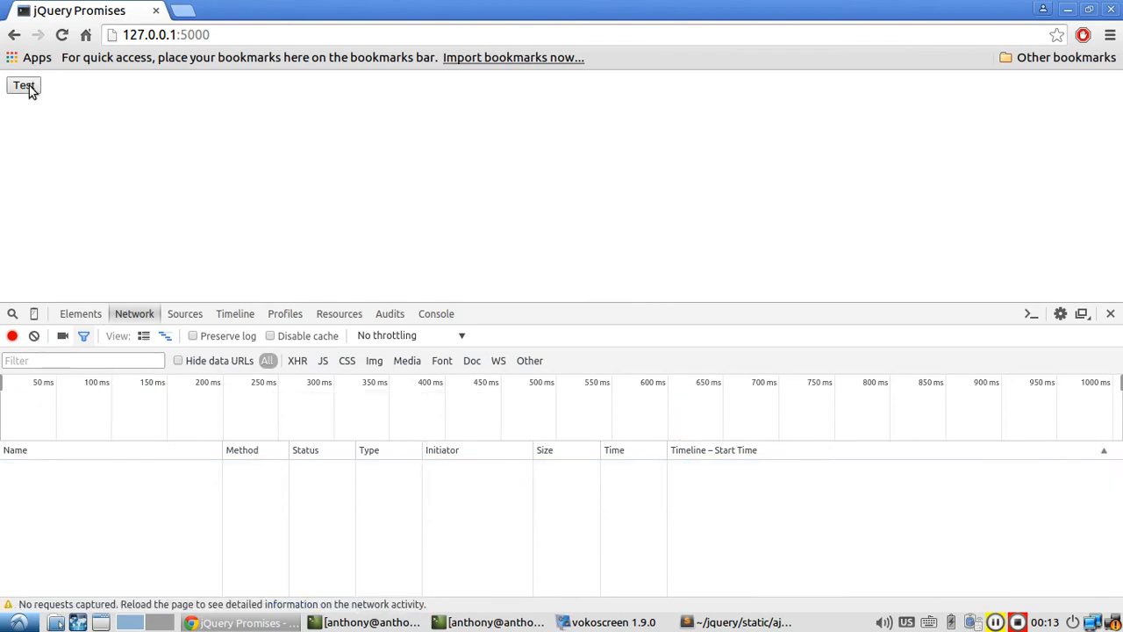
pyautogui.click(23, 85)
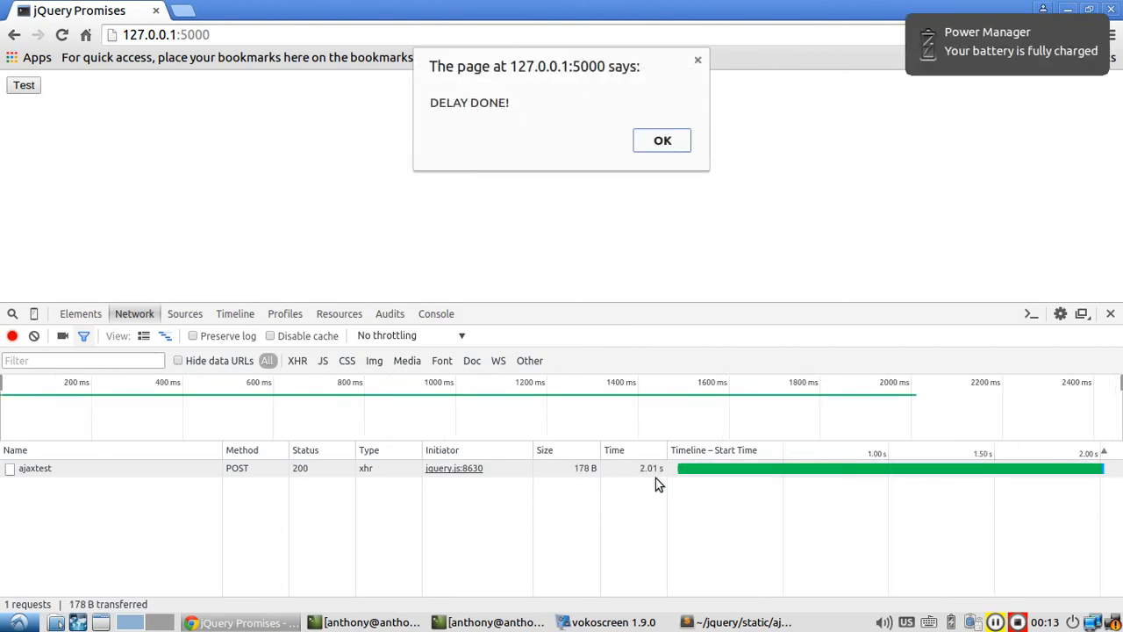
pyautogui.click(662, 141)
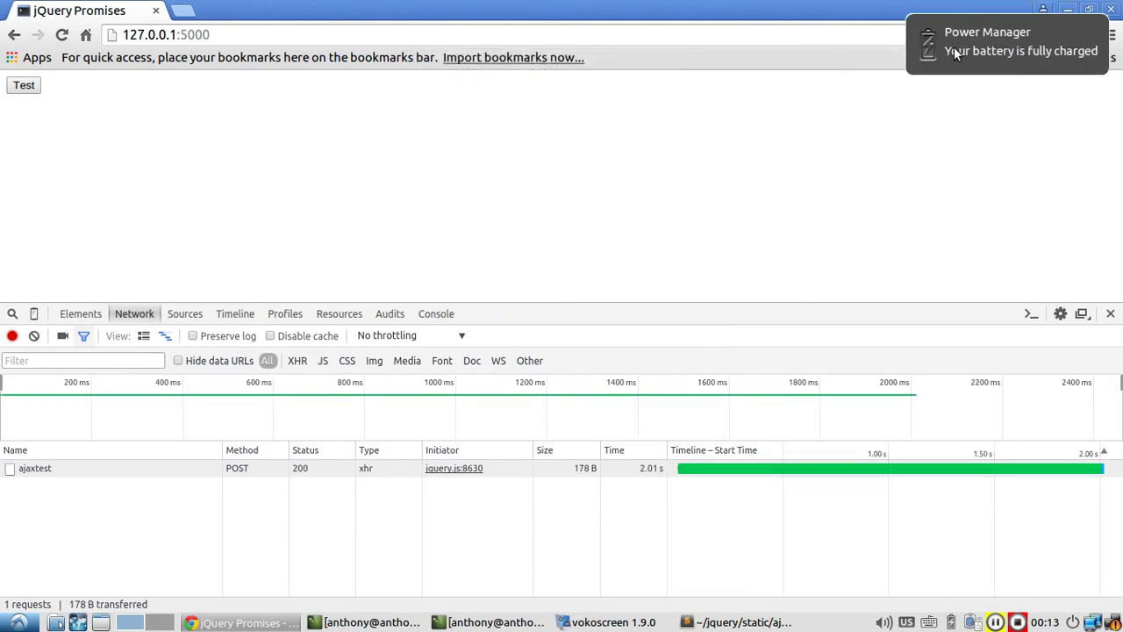
pyautogui.click(737, 622)
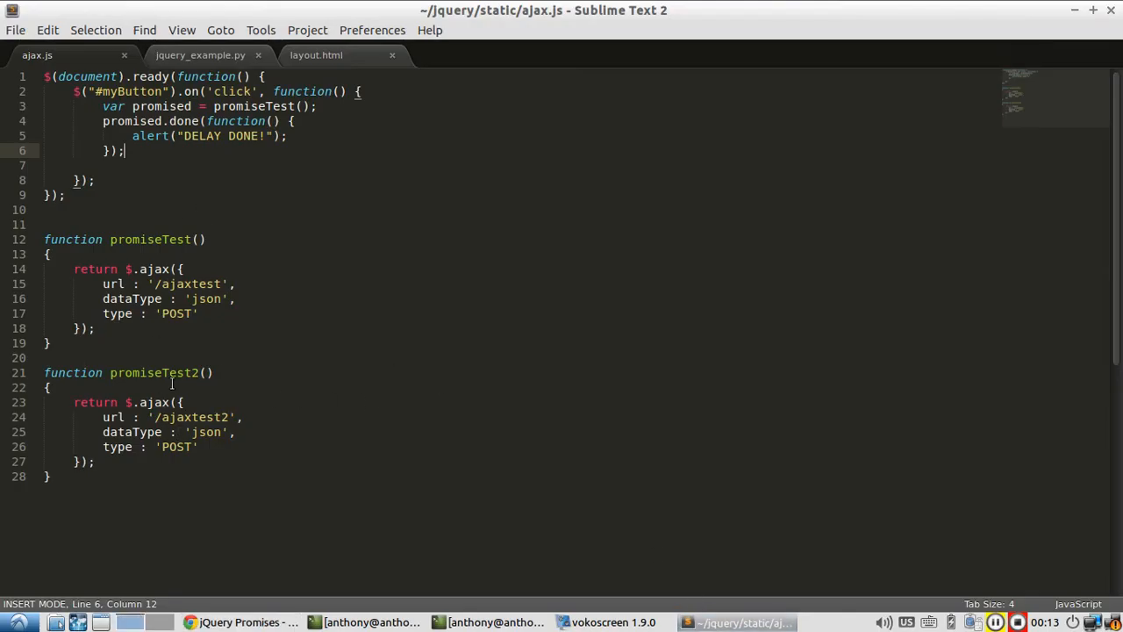
pyautogui.click(200, 55)
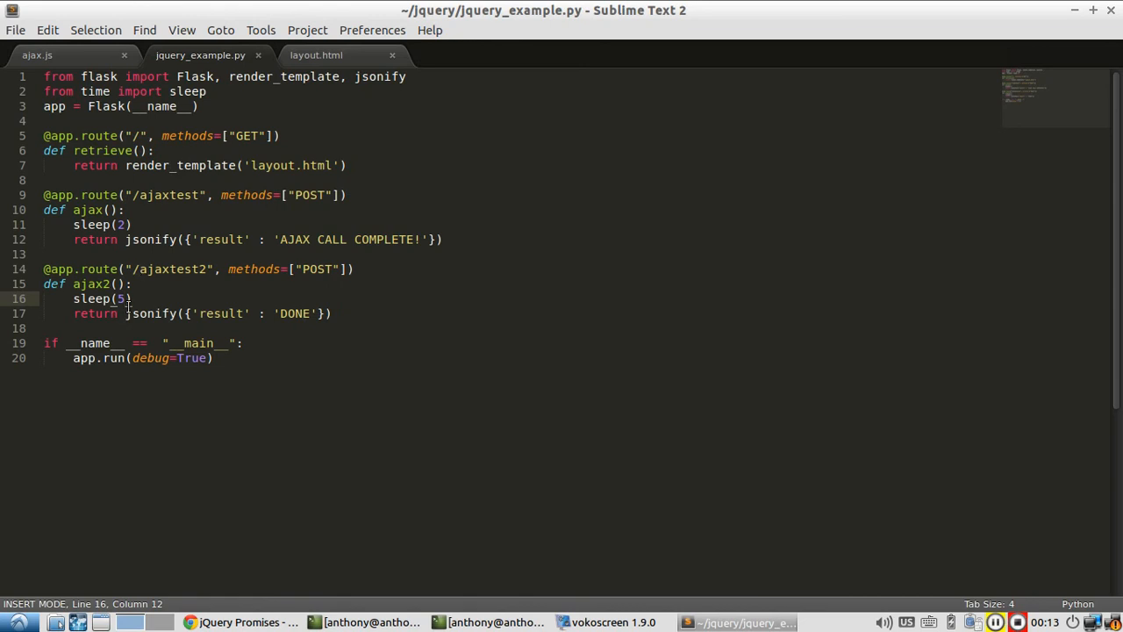
pyautogui.click(37, 55)
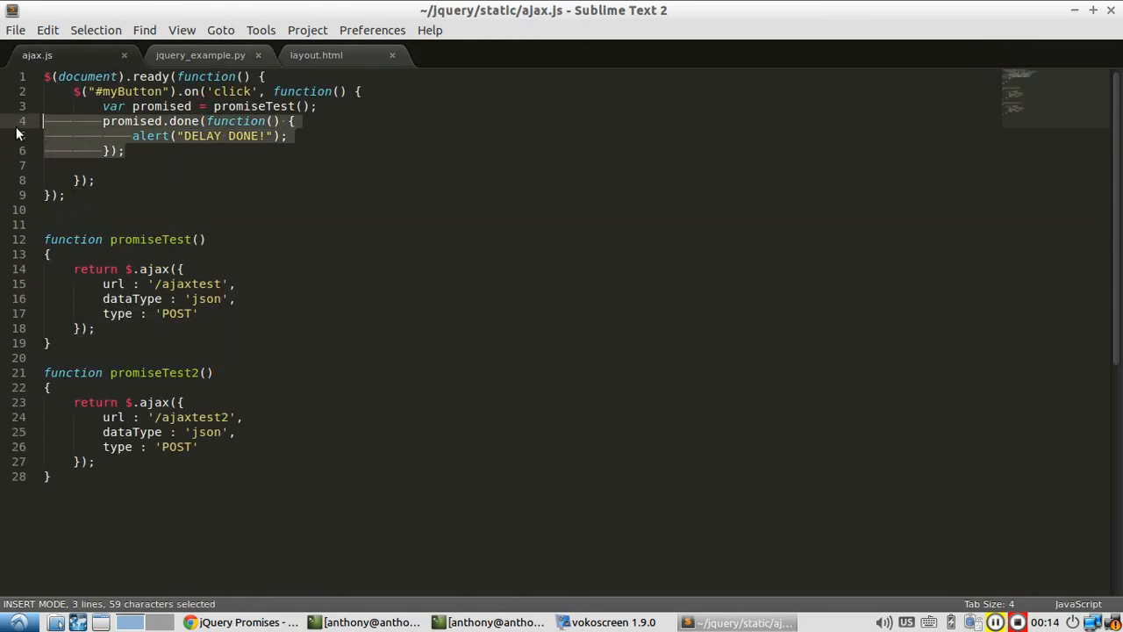
# Step: Replace the done callback with promised2 = promiseTest2() and bothPromised = $.when(promised, promised2)
pyautogui.press('Delete')
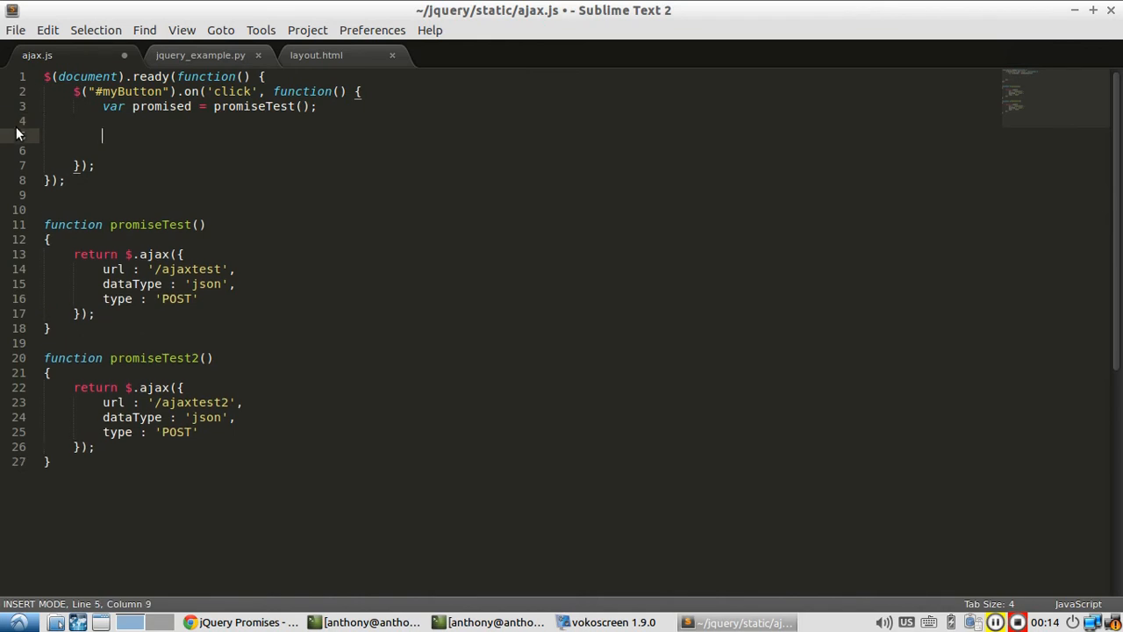
pyautogui.write('var bothPro')
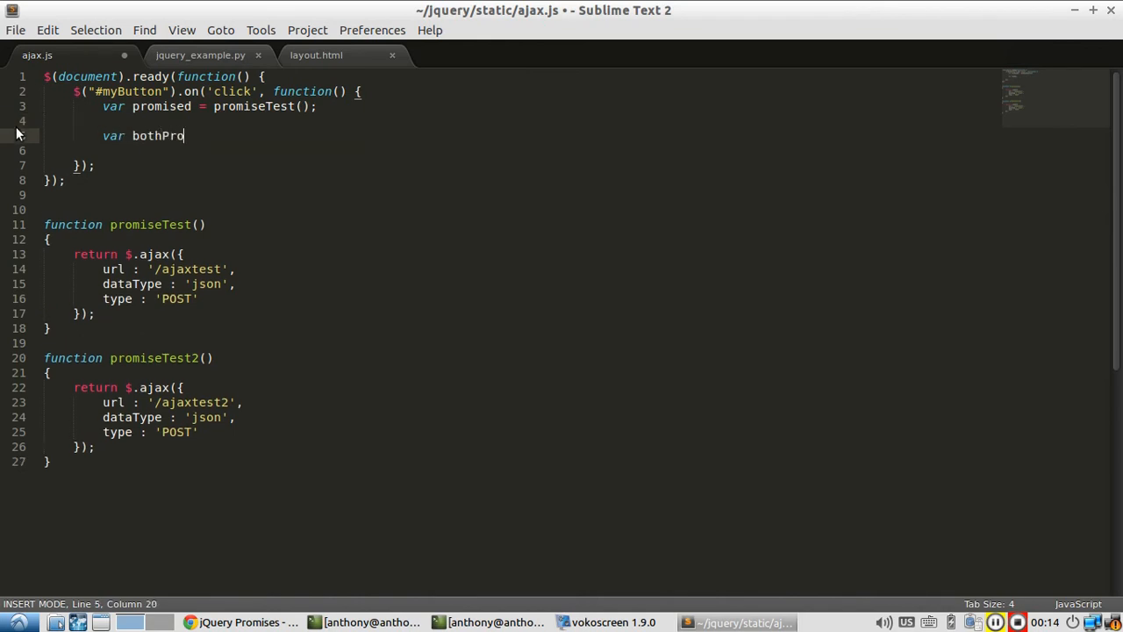
pyautogui.write('mised =')
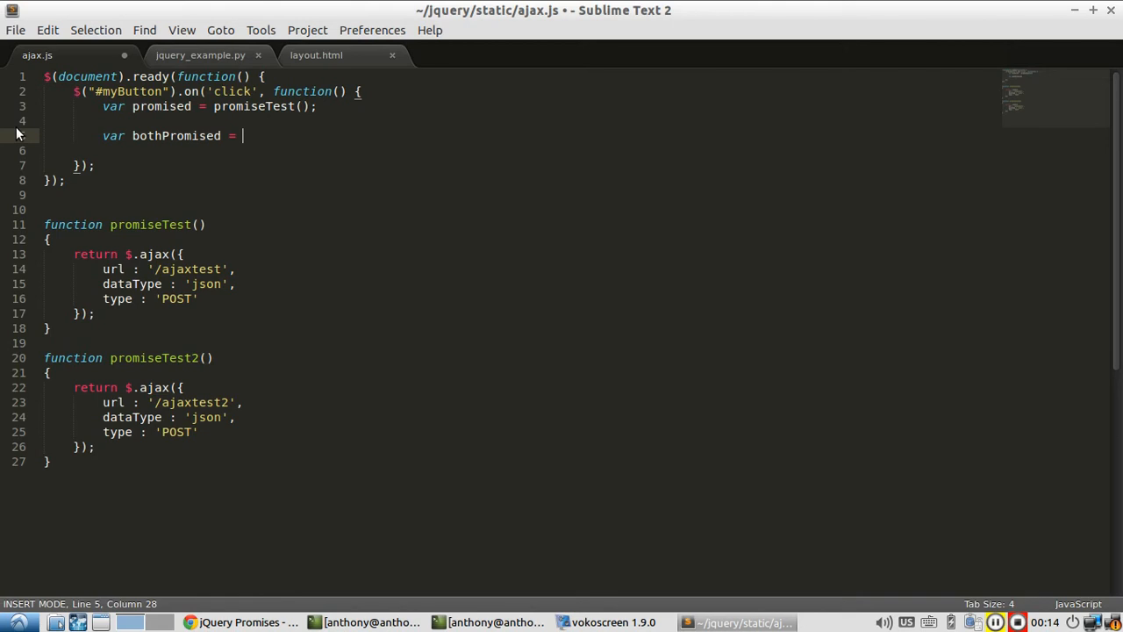
pyautogui.write('$.when(')
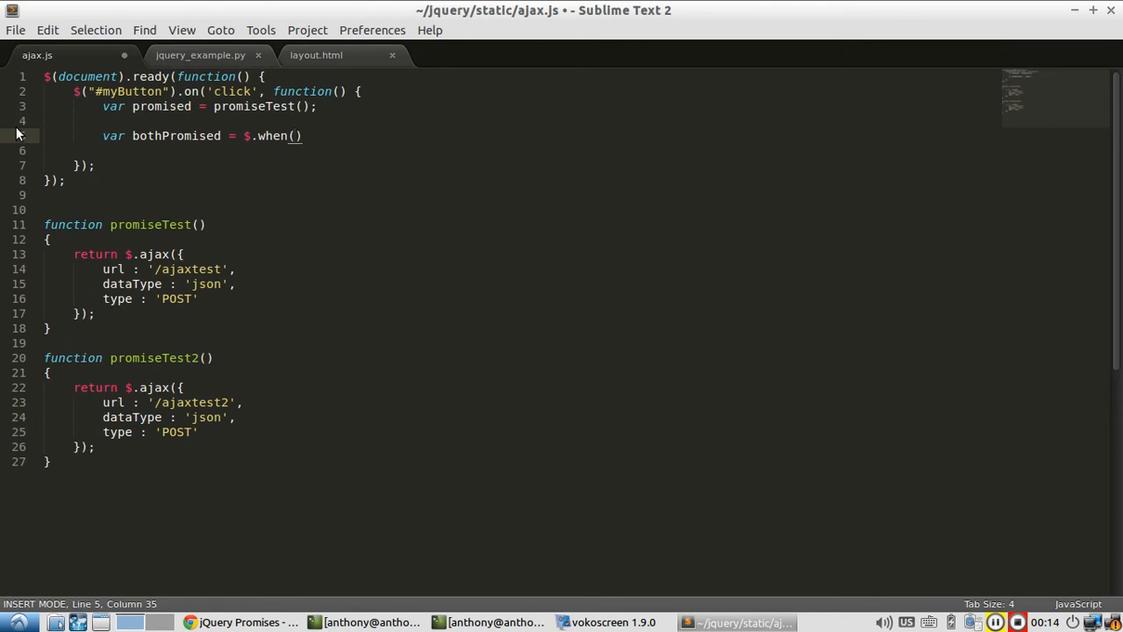
pyautogui.write('promised, promised2')
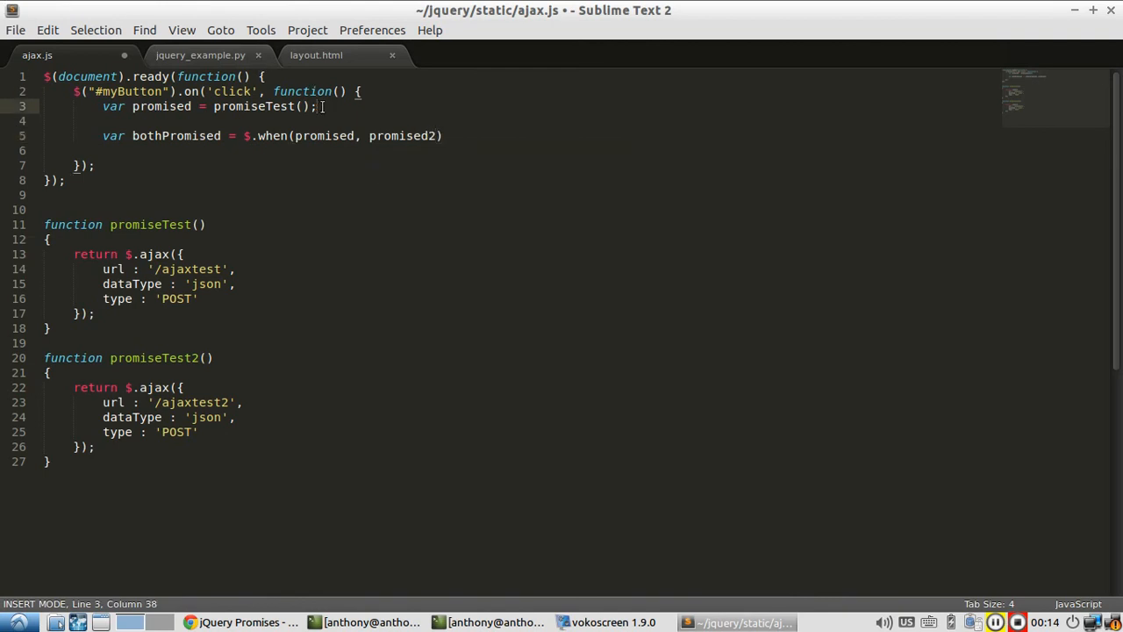
pyautogui.write('var [r')
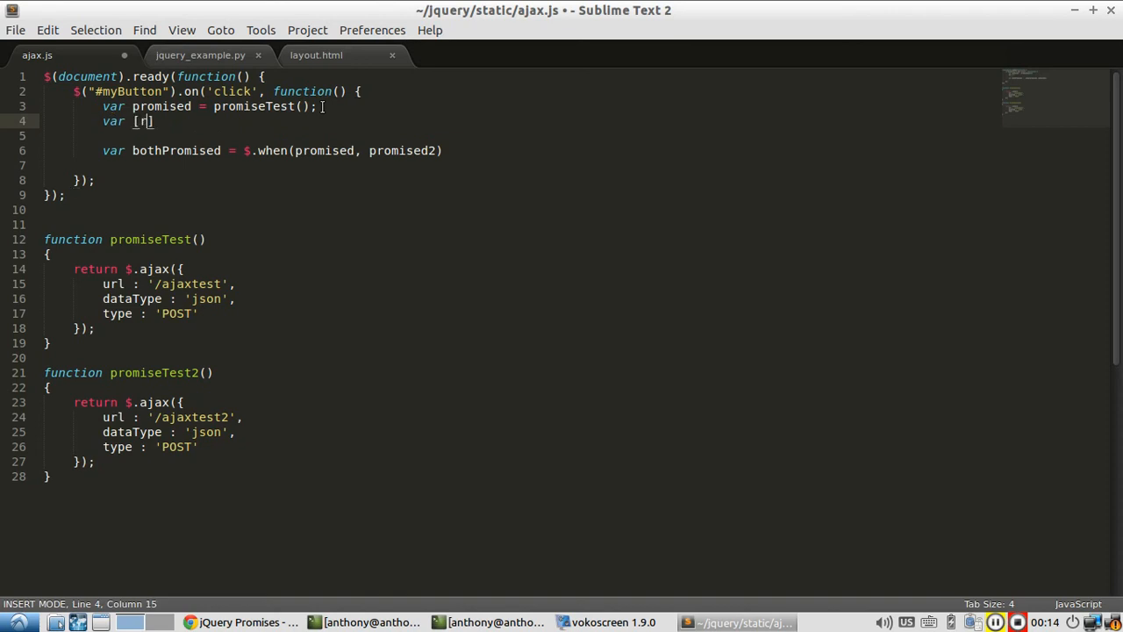
pyautogui.write('promise')
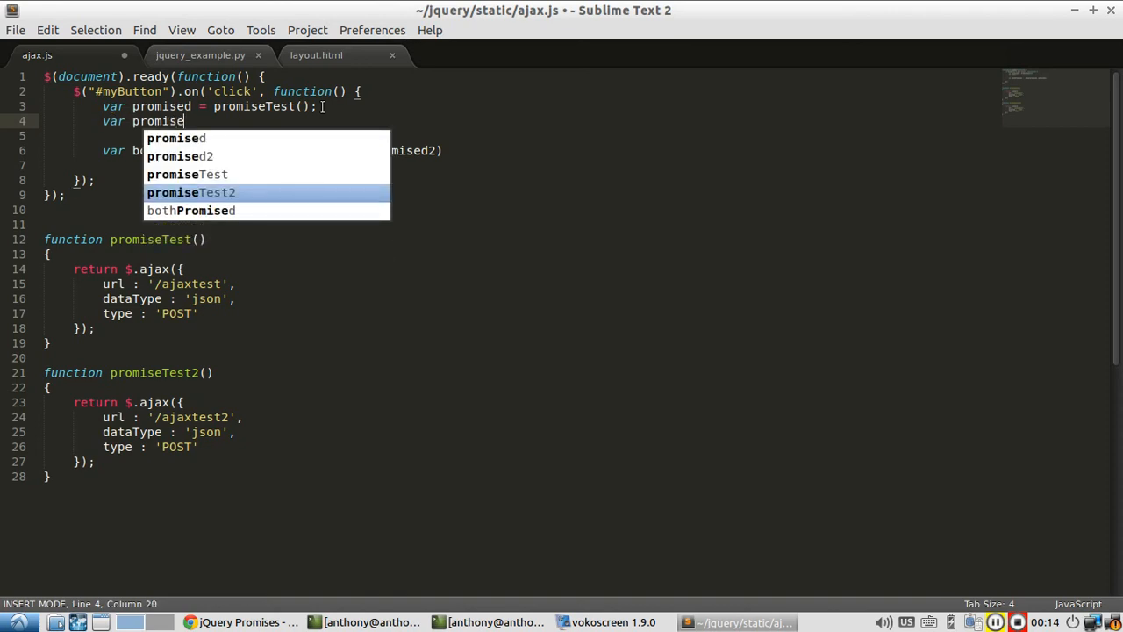
pyautogui.write('2 = promised')
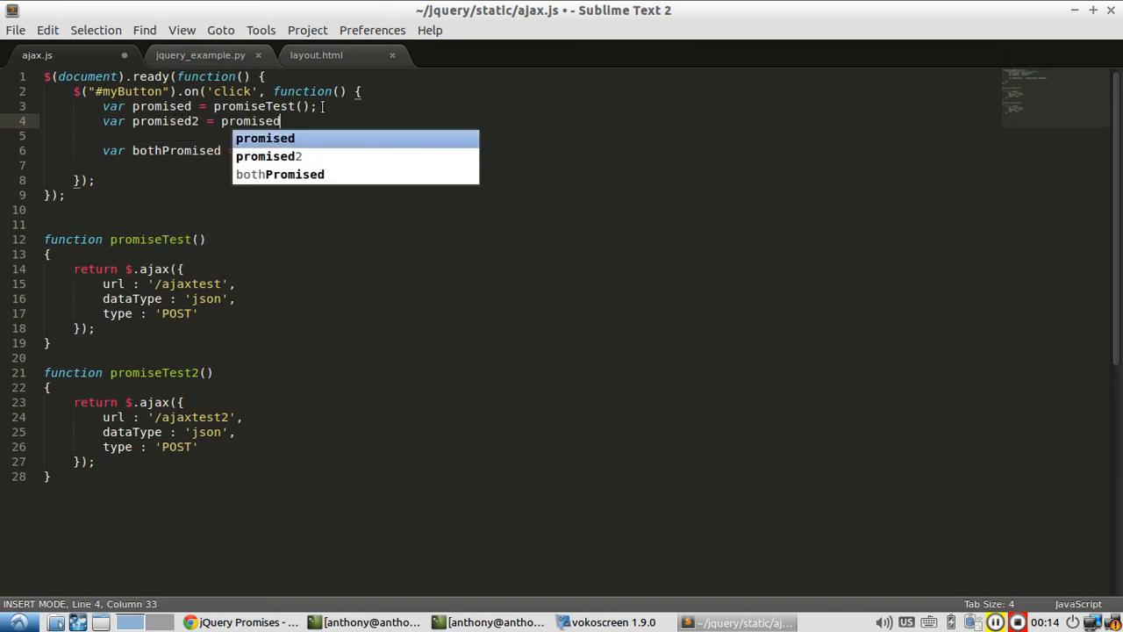
pyautogui.write('Test2(')
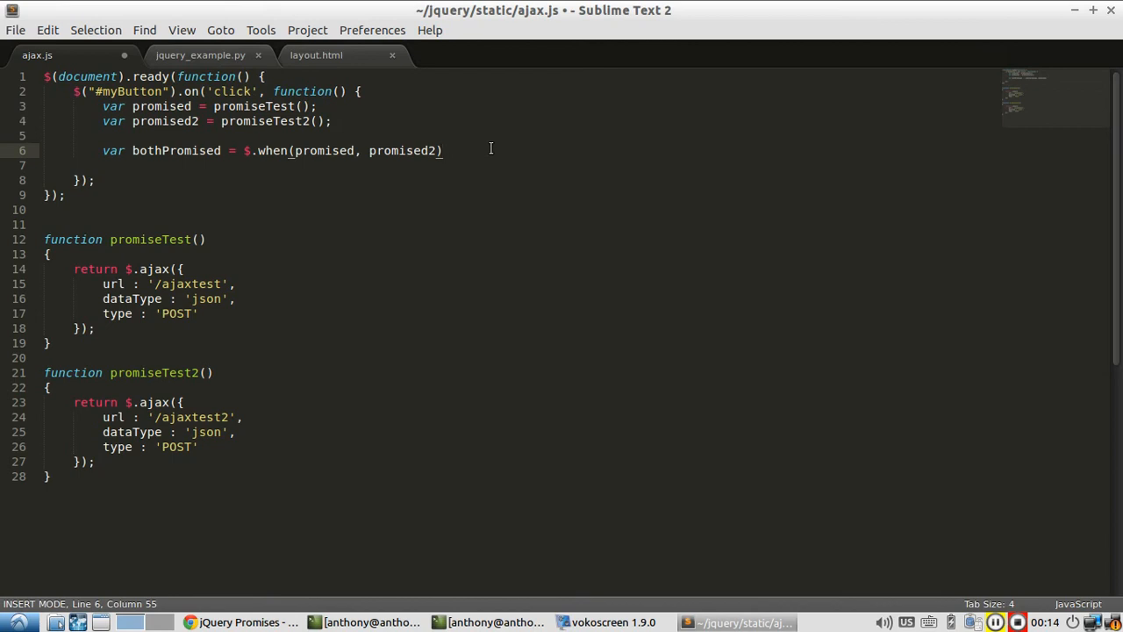
pyautogui.write(';')
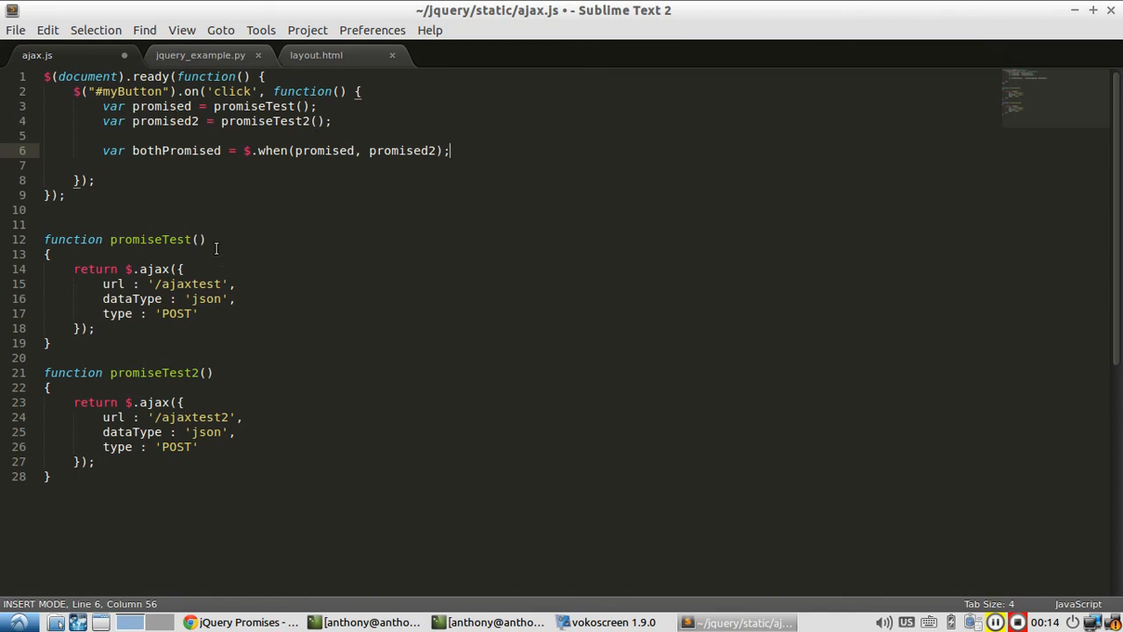
pyautogui.moveTo(334, 150)
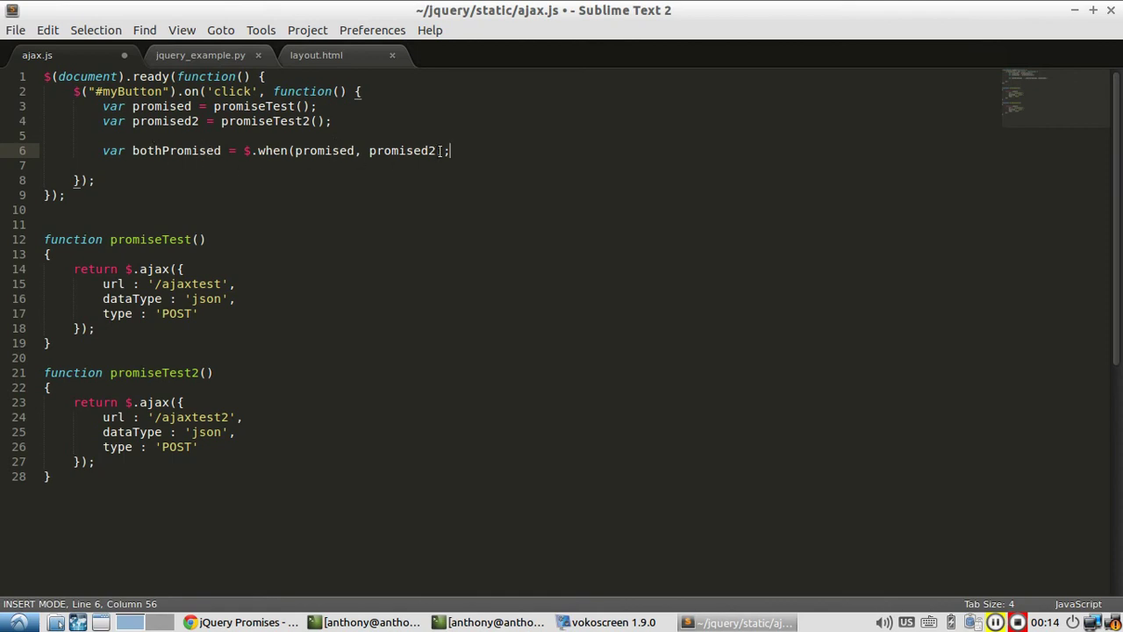
# Step: Add bothPromised.done() alerting "BOTH ARE DONE!" below the $.when line and save
pyautogui.press('Return')
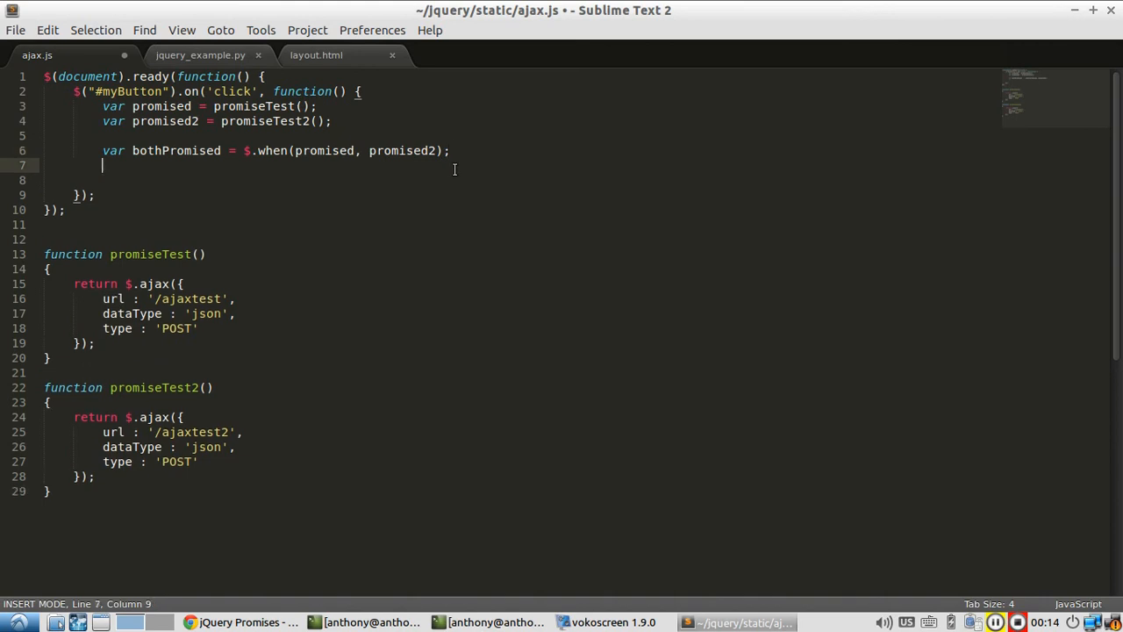
pyautogui.write('bothP')
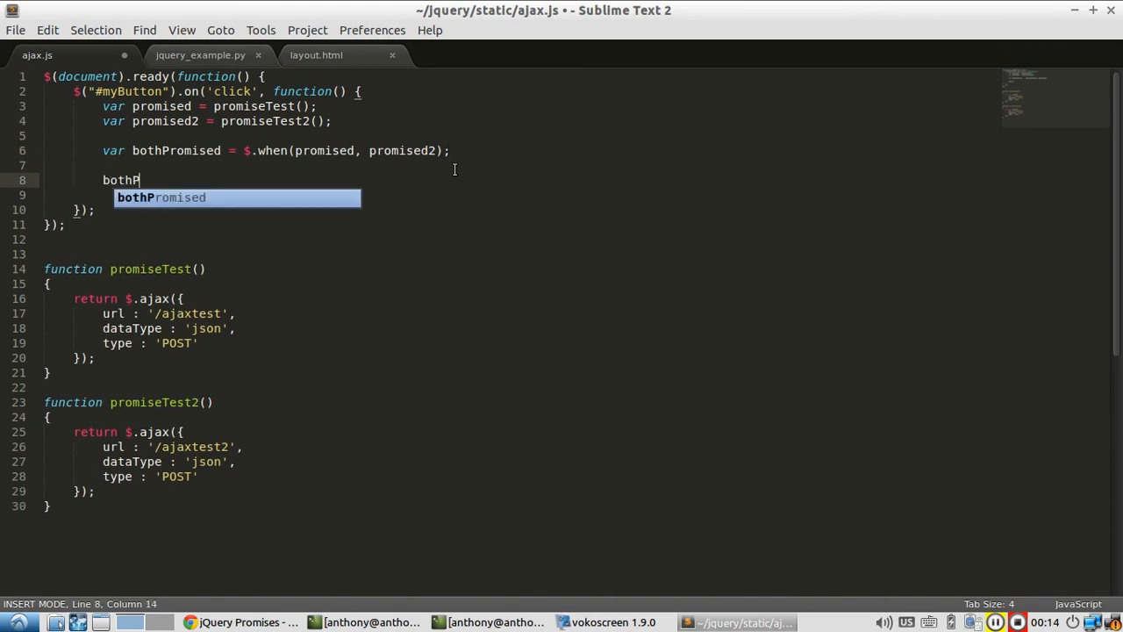
pyautogui.write('Promised.done(function() {')
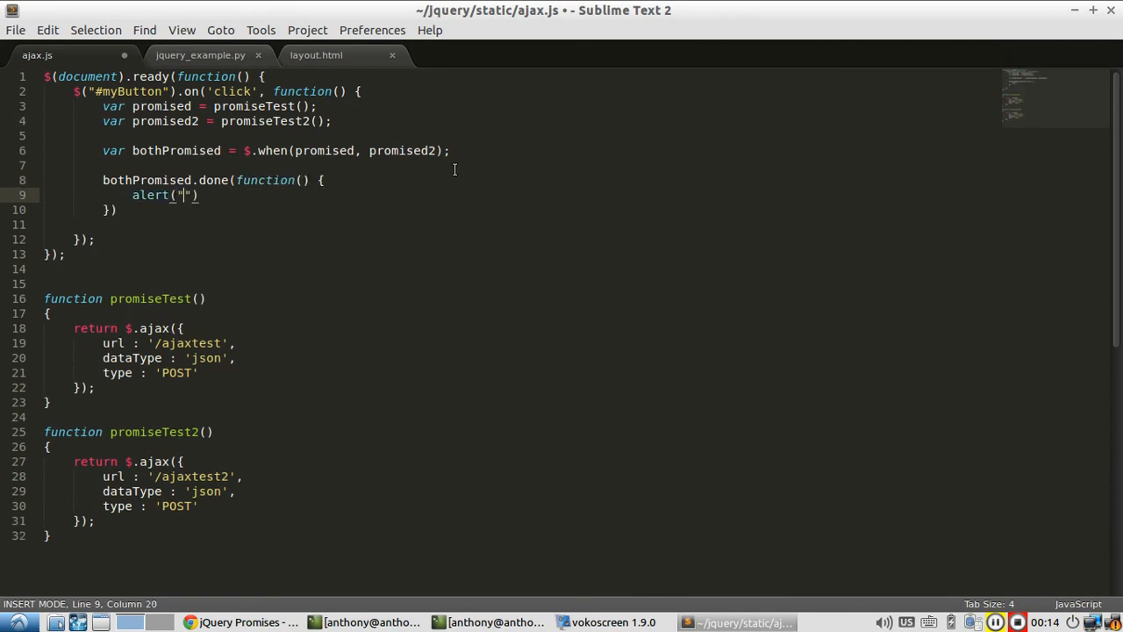
pyautogui.write('BOTH ARE DONE!')
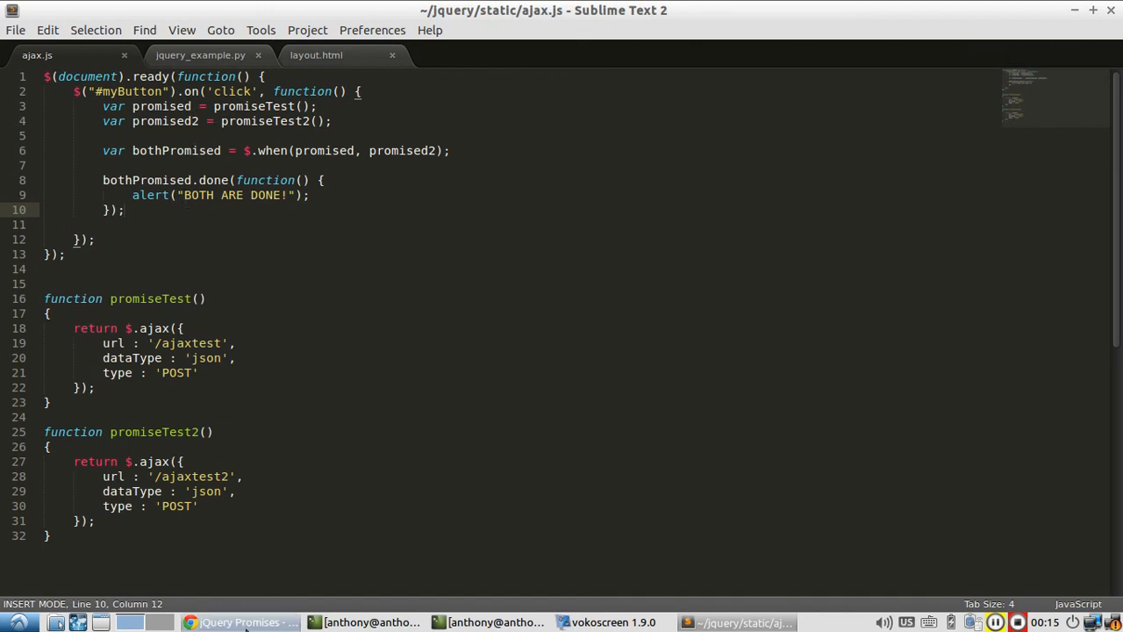
# Step: Reload the page, clear the Network log, click Test, and dismiss the BOTH ARE DONE! alert
pyautogui.click(245, 622)
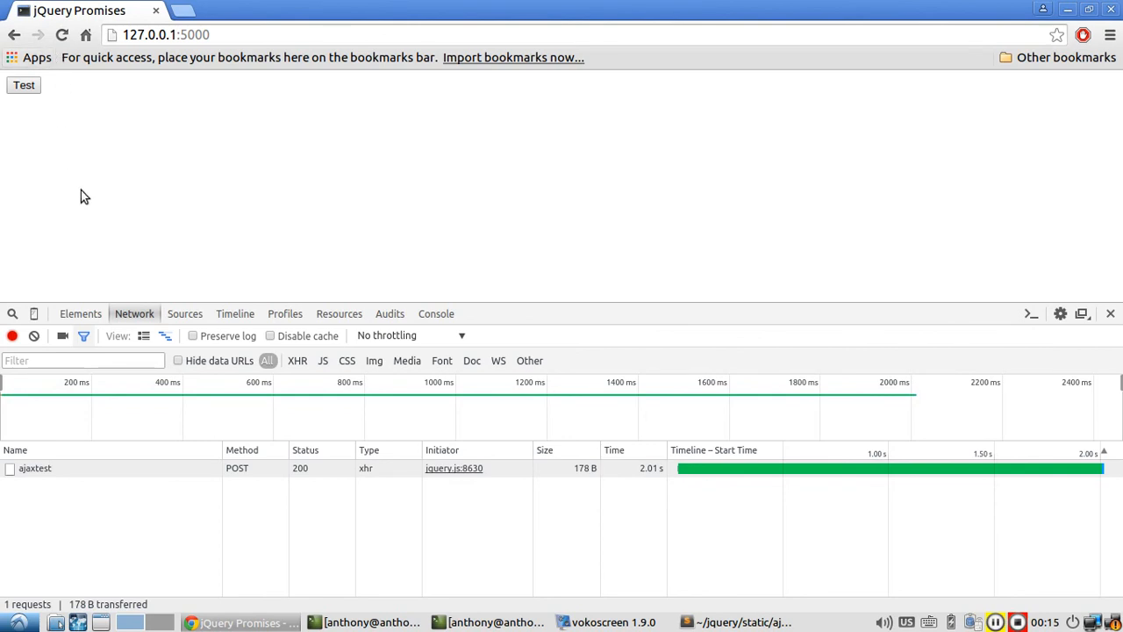
pyautogui.click(61, 34)
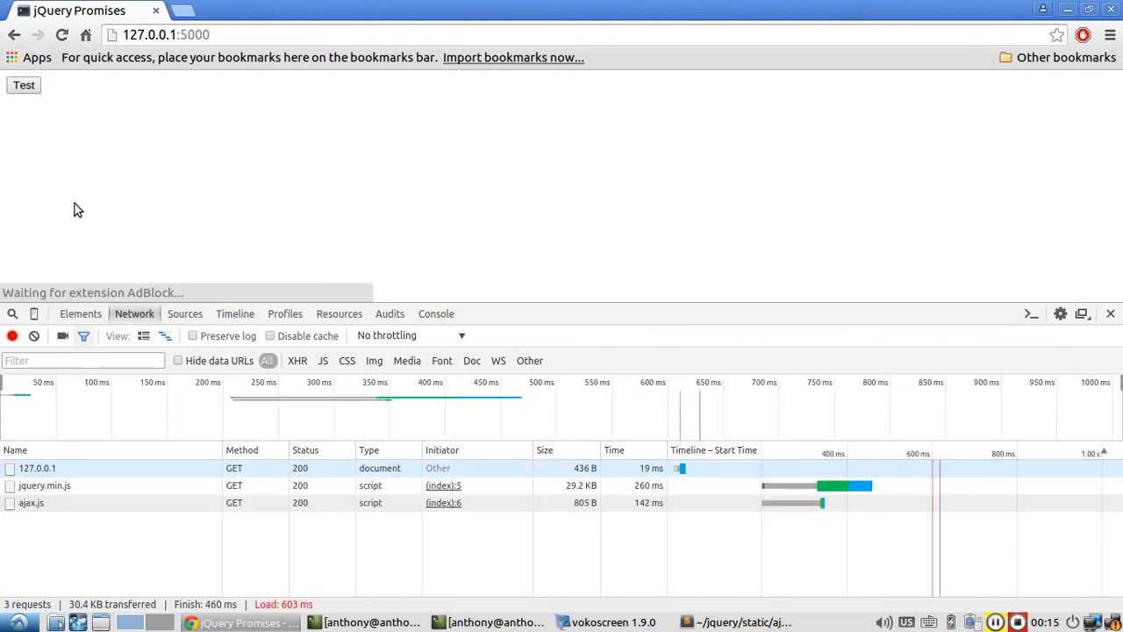
pyautogui.click(34, 335)
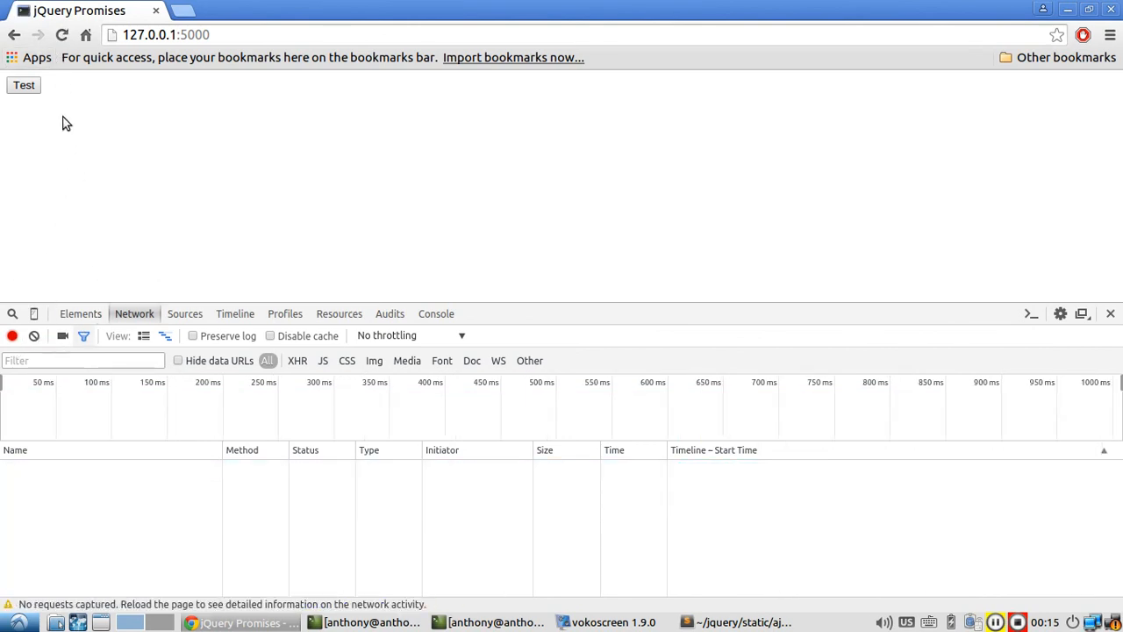
pyautogui.click(23, 84)
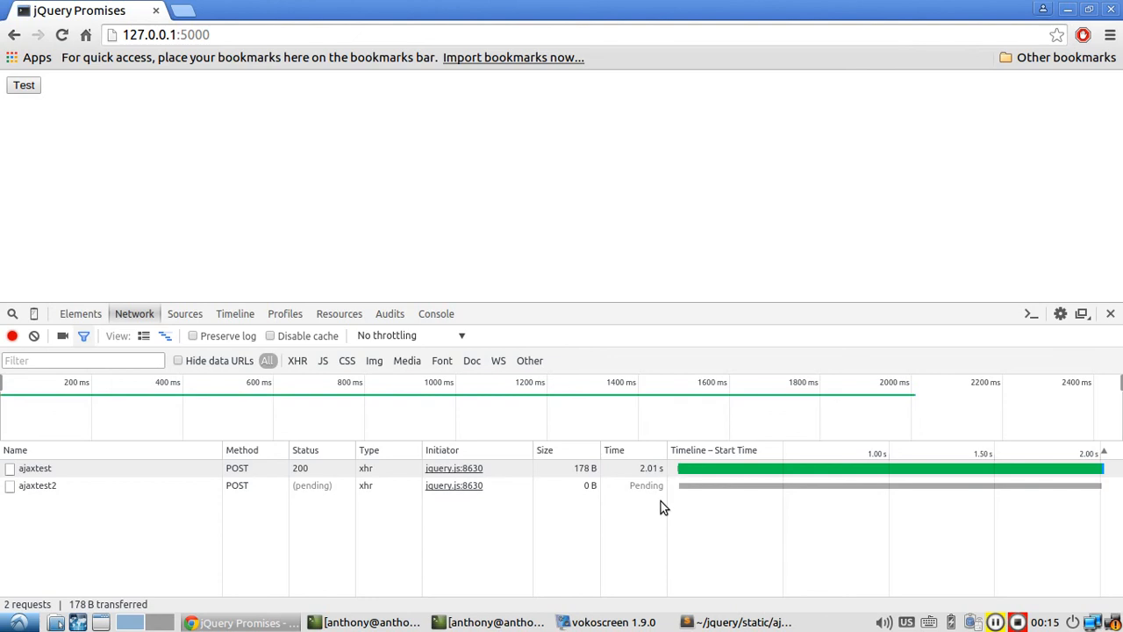
pyautogui.moveTo(664, 497)
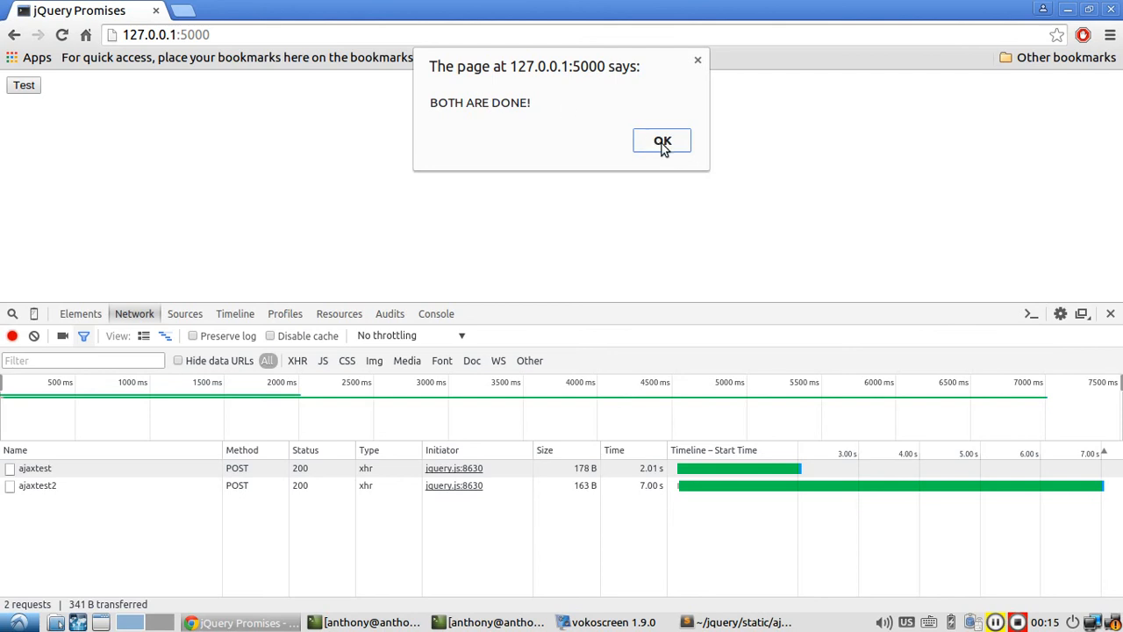
pyautogui.moveTo(660, 488)
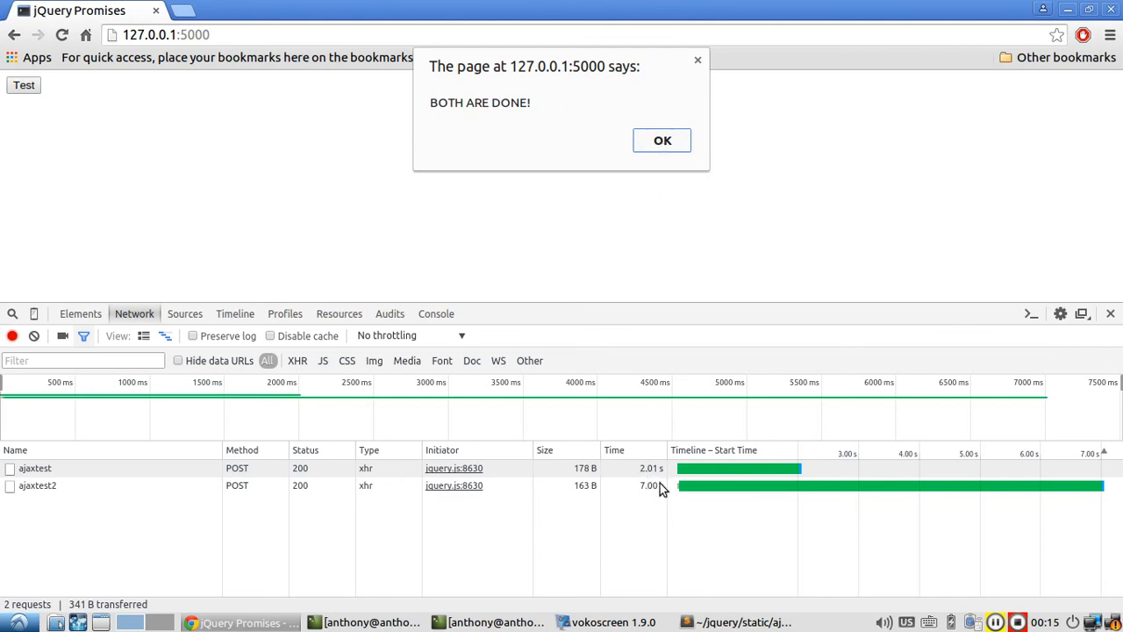
pyautogui.moveTo(524, 170)
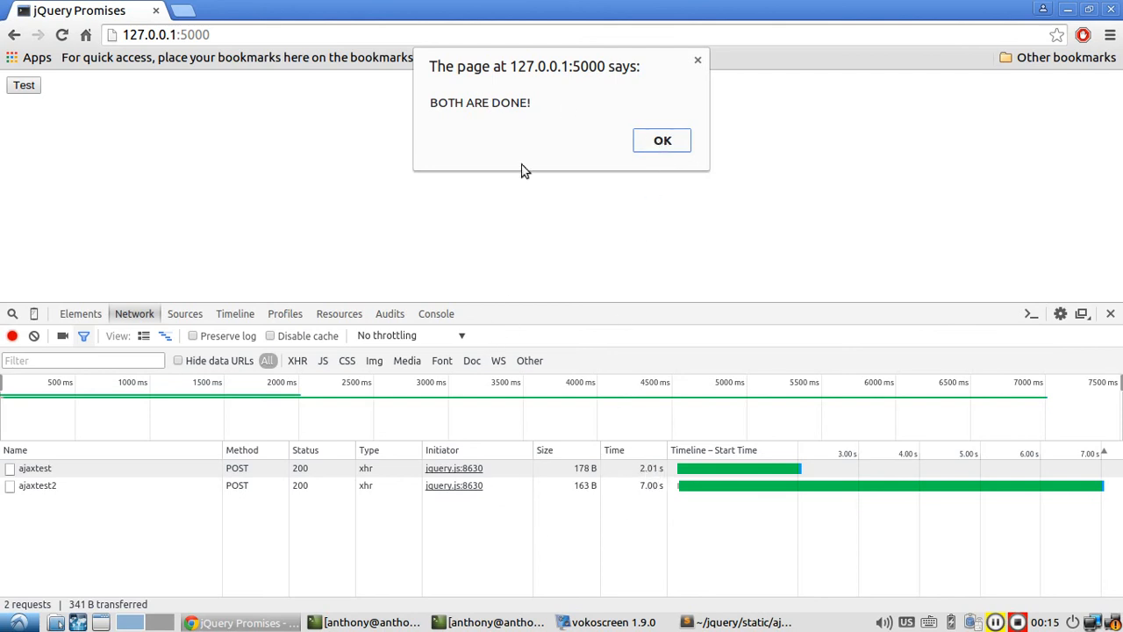
pyautogui.click(662, 141)
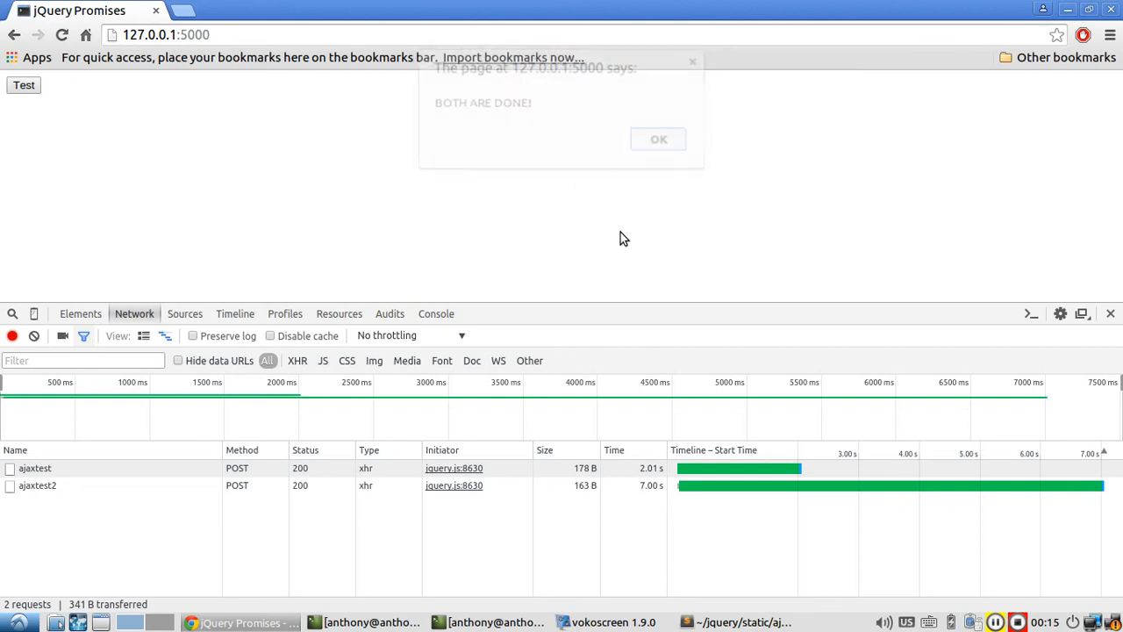
pyautogui.click(737, 621)
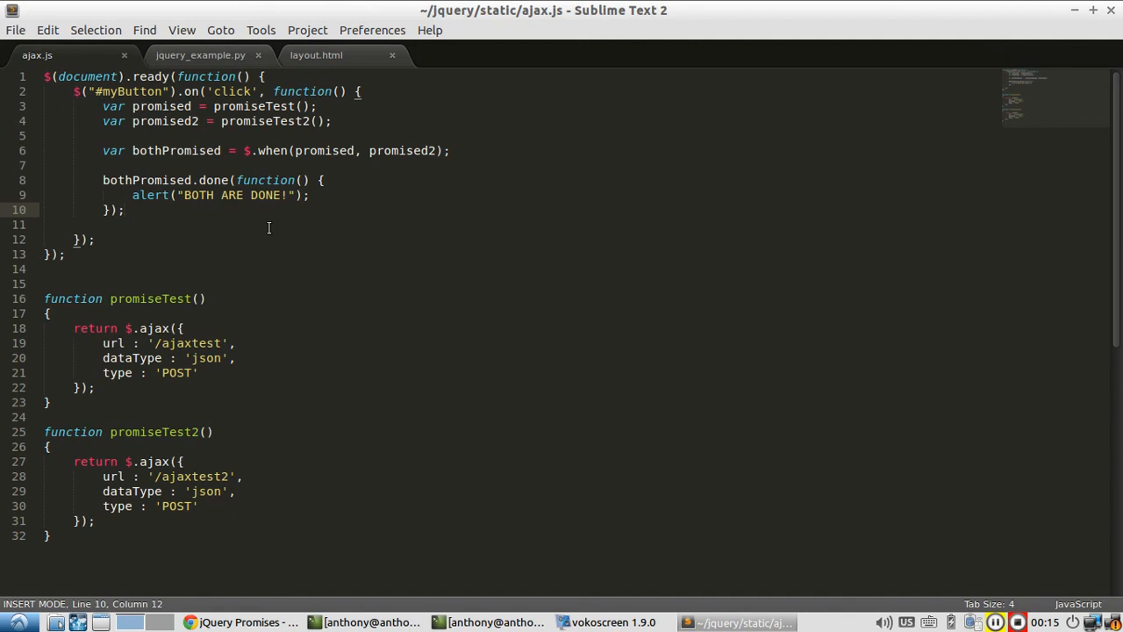
pyautogui.moveTo(260, 150)
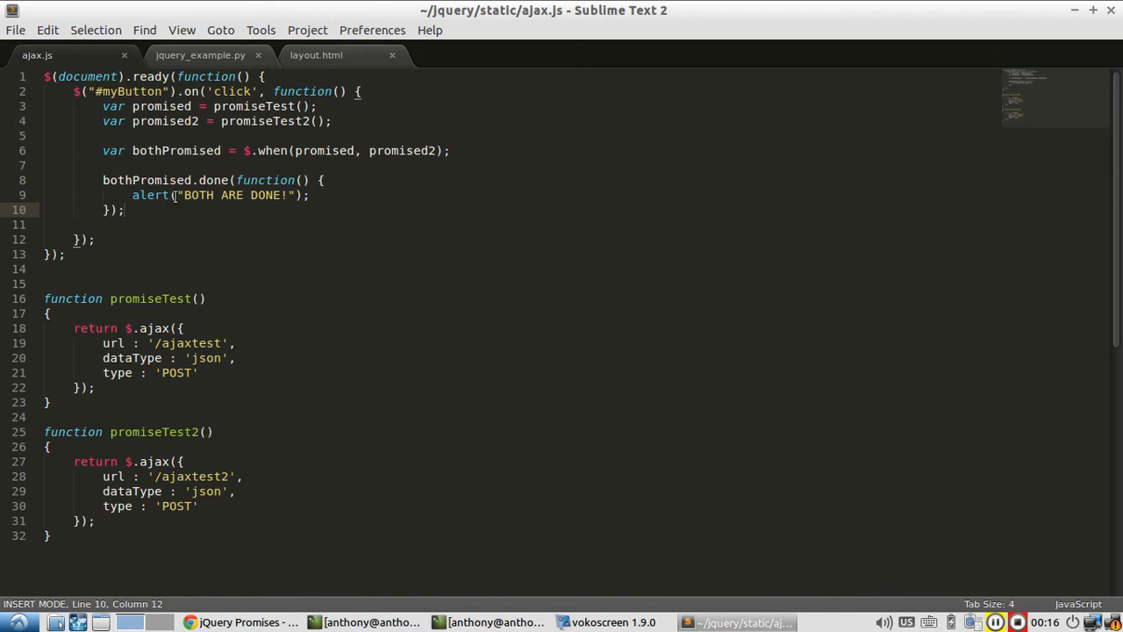
pyautogui.moveTo(336, 214)
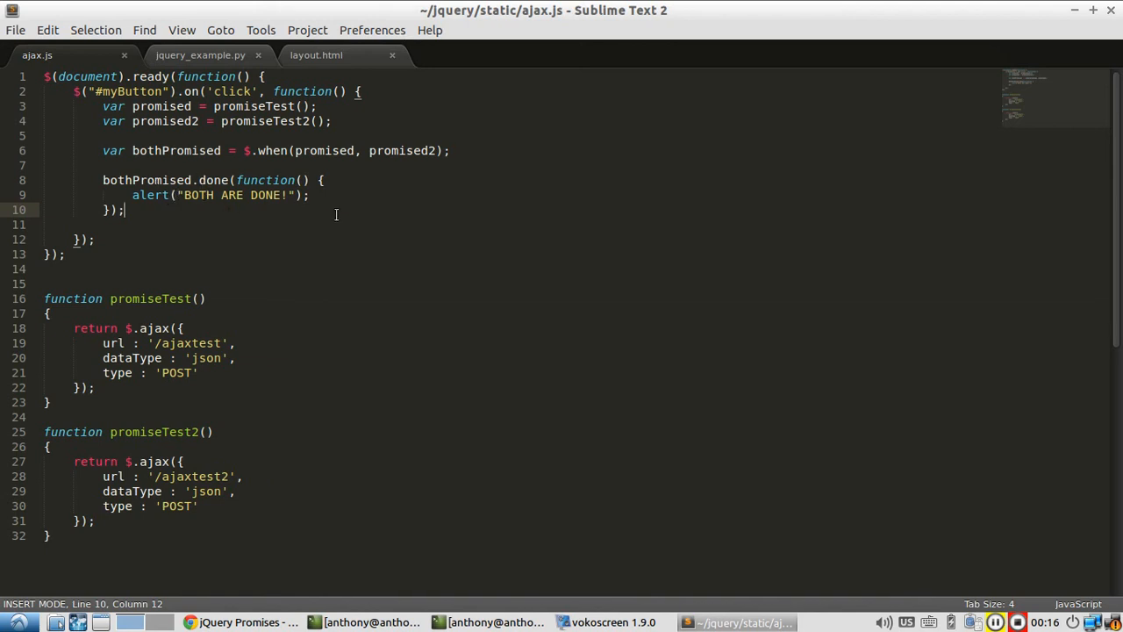
pyautogui.moveTo(224, 203)
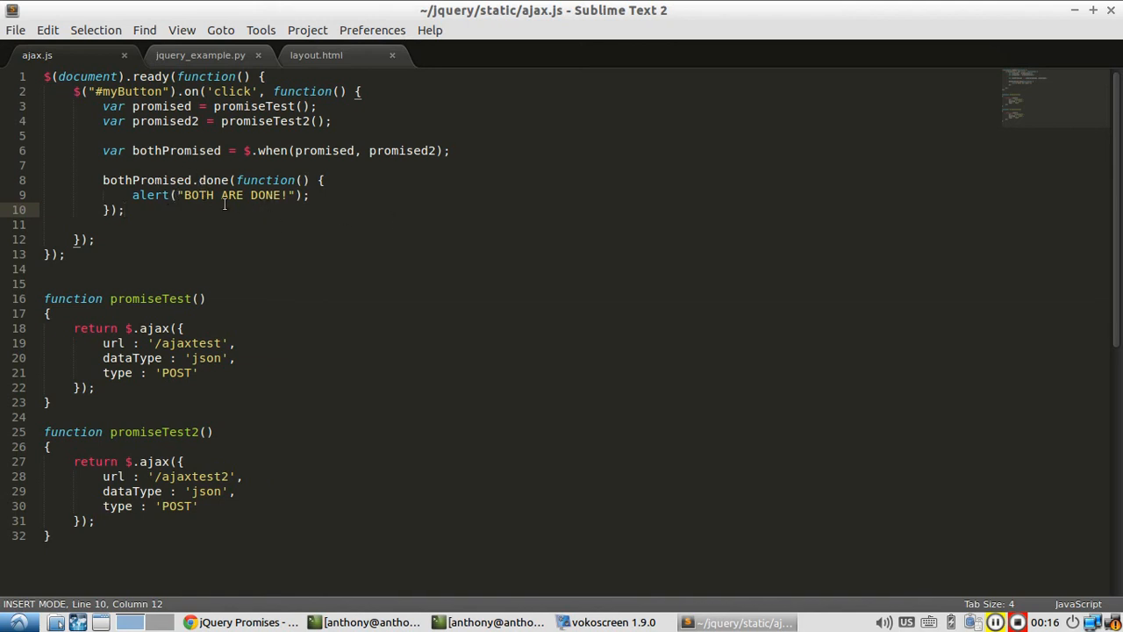
pyautogui.moveTo(364, 268)
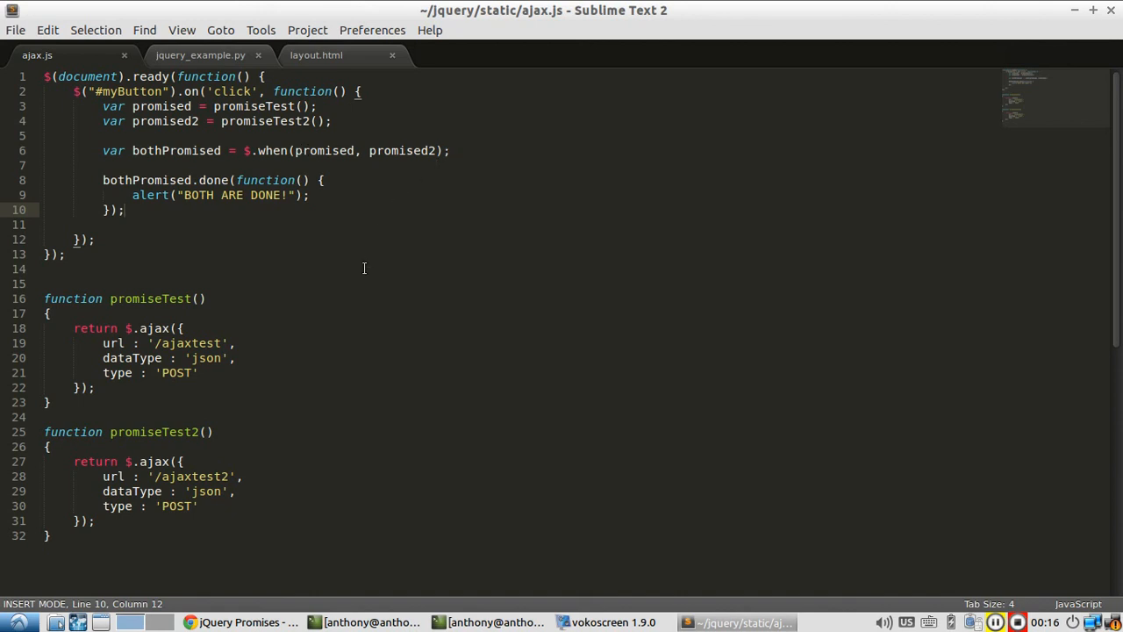
pyautogui.moveTo(353, 437)
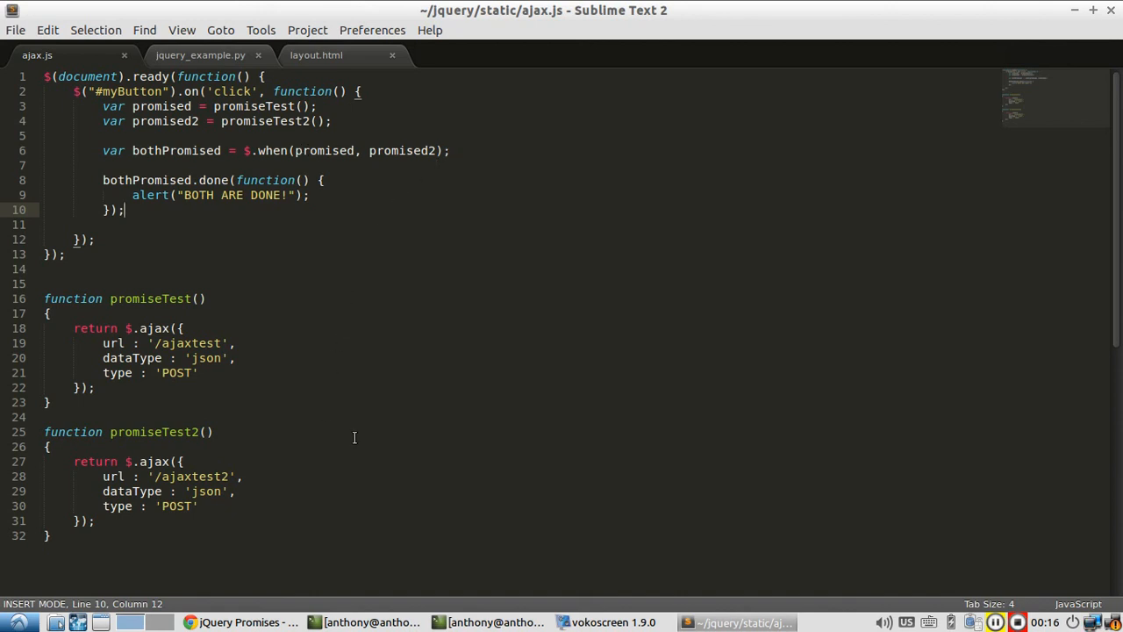
pyautogui.moveTo(477, 525)
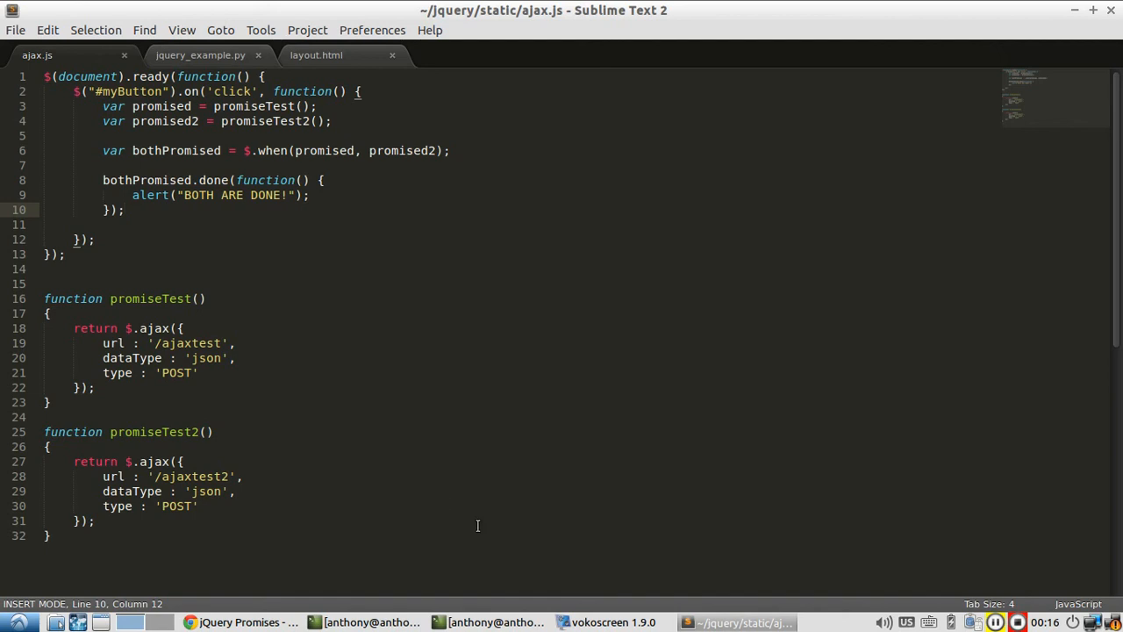
pyautogui.moveTo(256, 547)
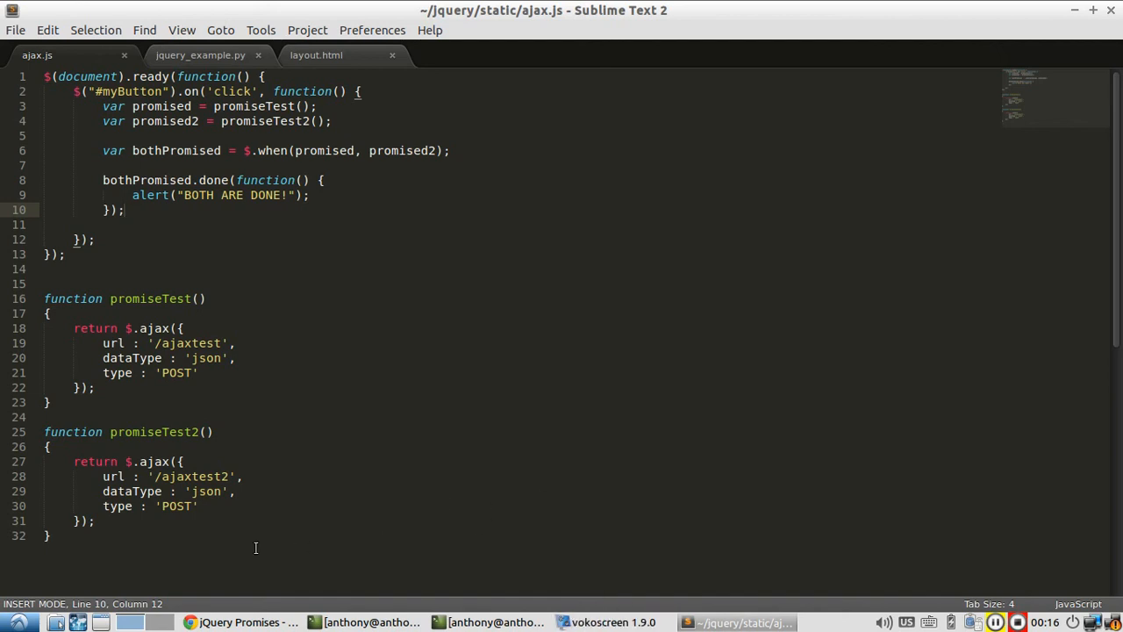
pyautogui.moveTo(541, 542)
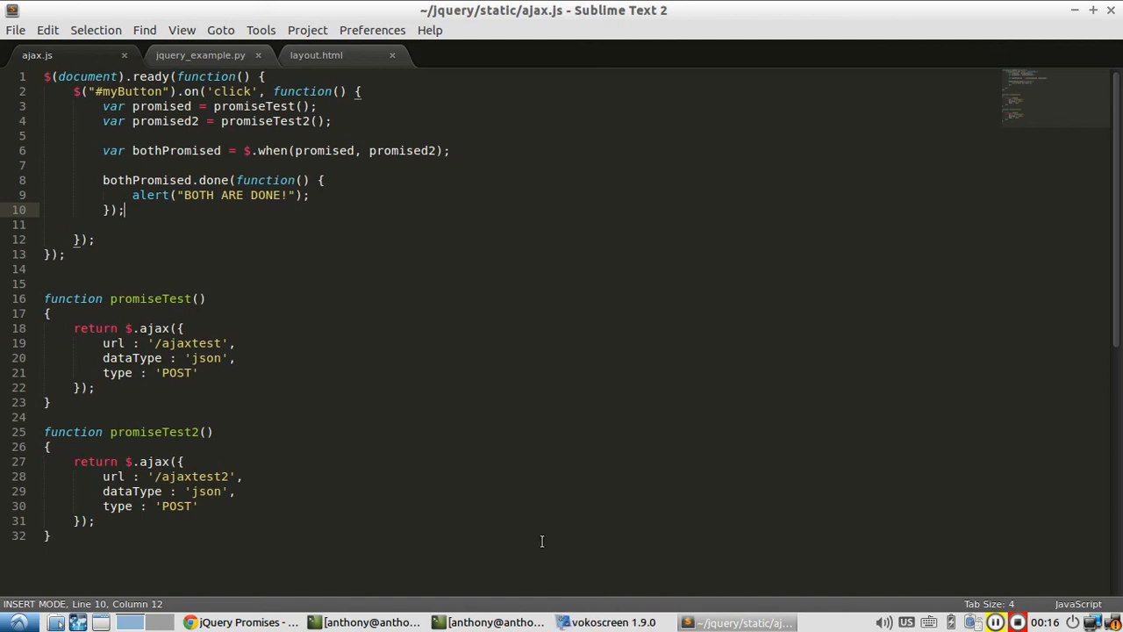